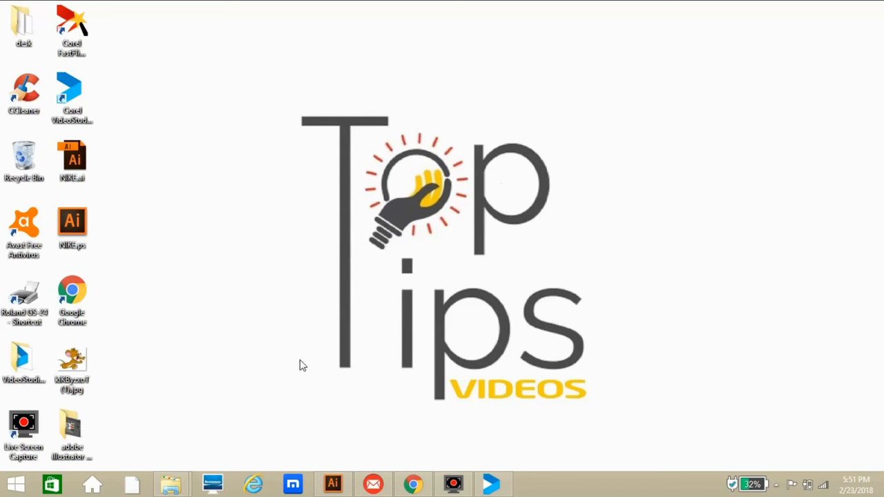
{"action": "mouse_move", "coordinate": [297, 301]}
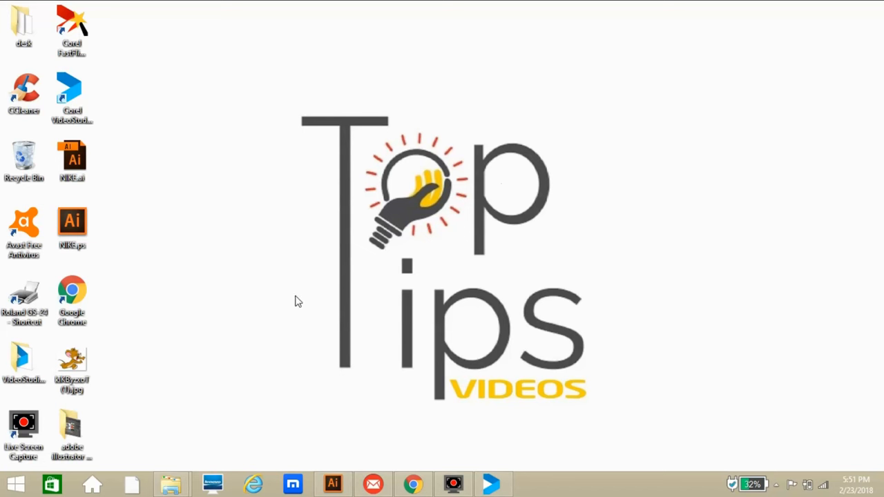
{"action": "mouse_move", "coordinate": [295, 305]}
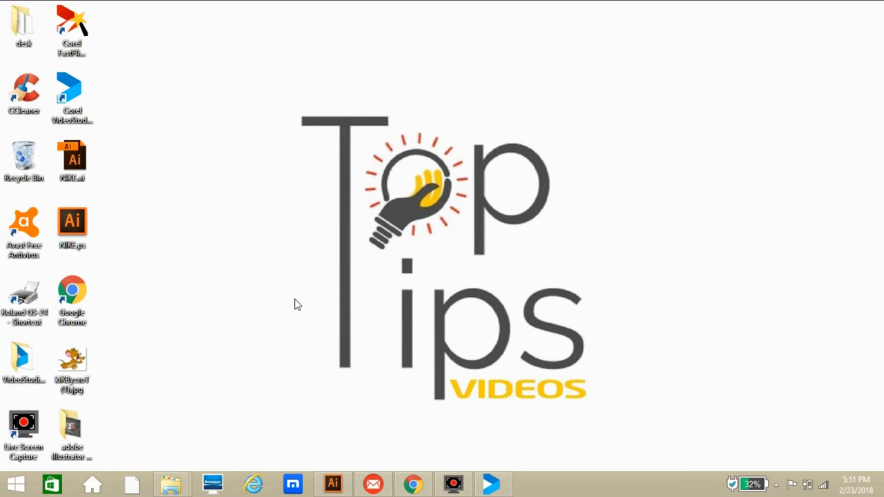
{"action": "mouse_move", "coordinate": [297, 315]}
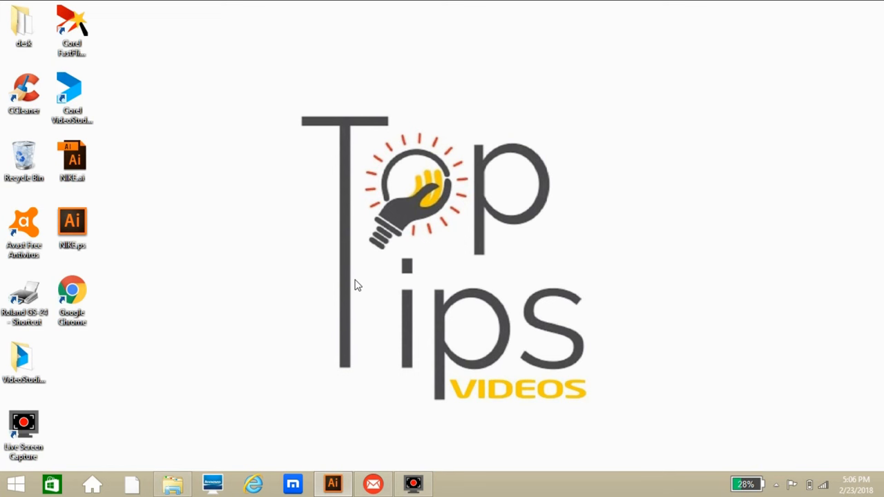
Launch Chrome, filter Google Images results to Large, and pick the running Jerry cartoon to save to the desktop
{"action": "left_click", "coordinate": [72, 301]}
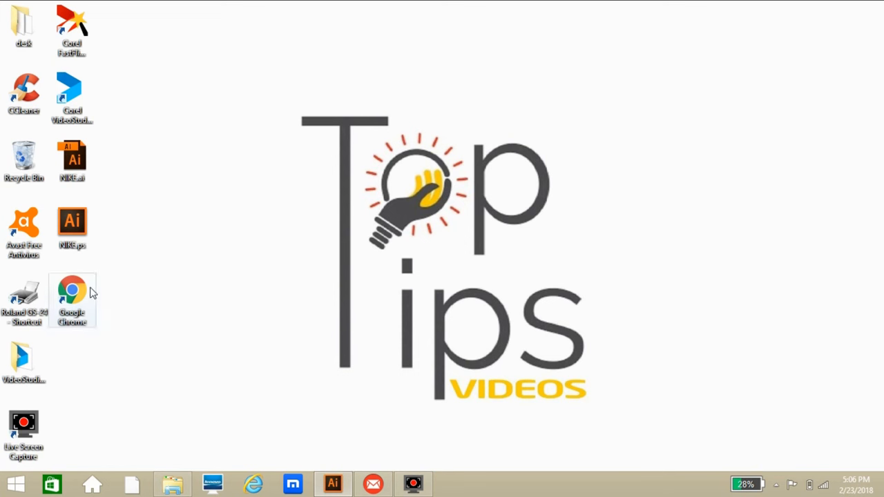
{"action": "double_click", "coordinate": [72, 291]}
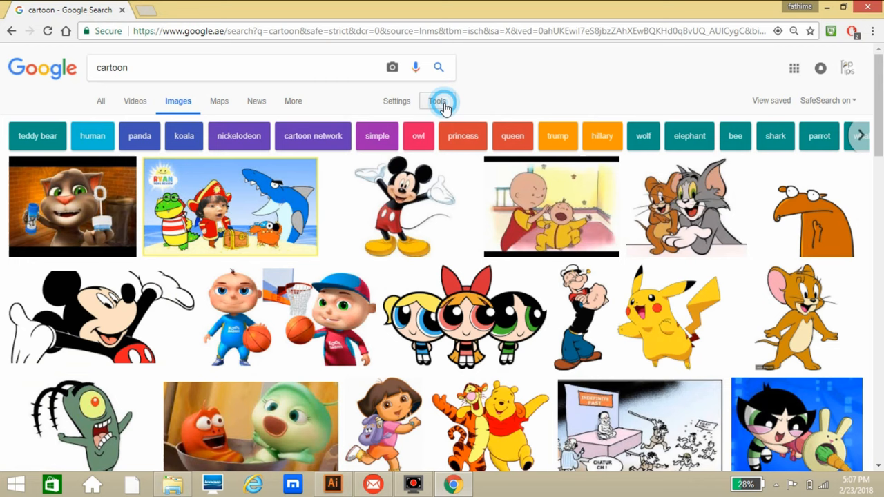
{"action": "left_click", "coordinate": [437, 100]}
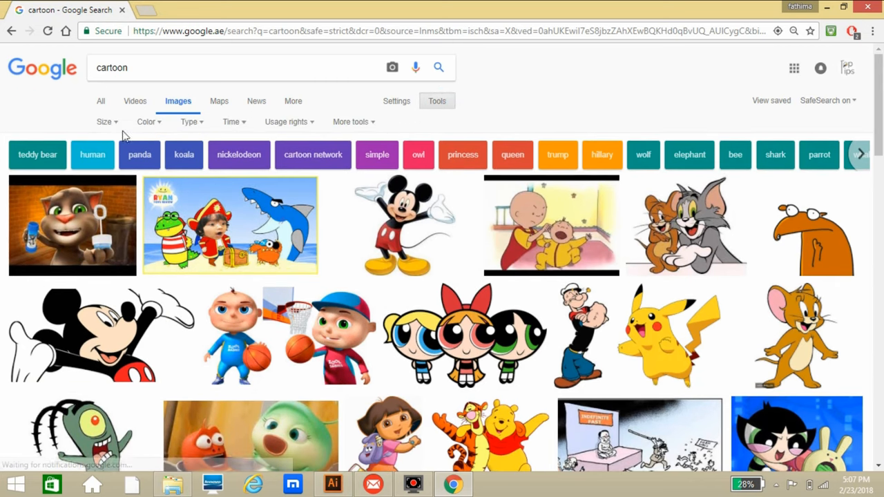
{"action": "left_click", "coordinate": [105, 122]}
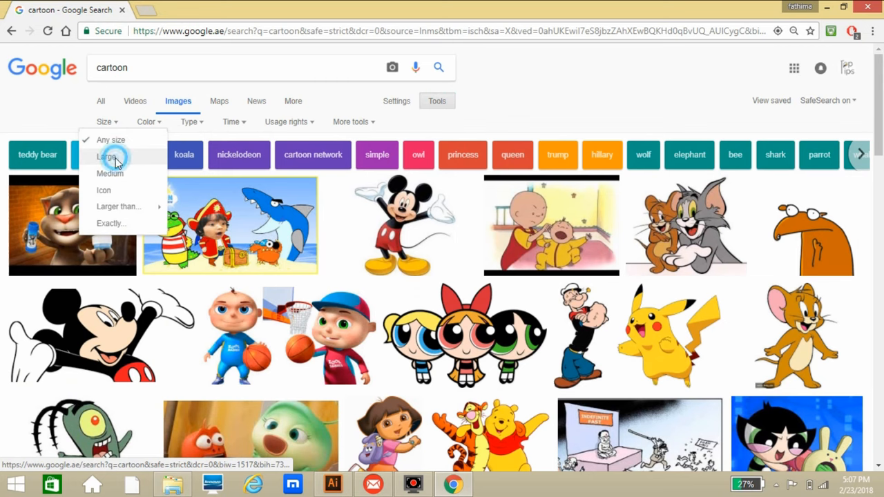
{"action": "left_click", "coordinate": [108, 156]}
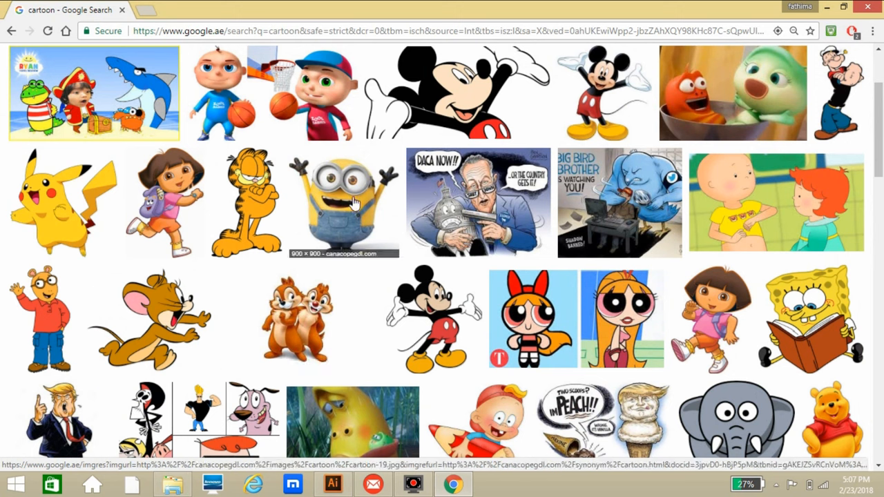
{"action": "mouse_move", "coordinate": [284, 309]}
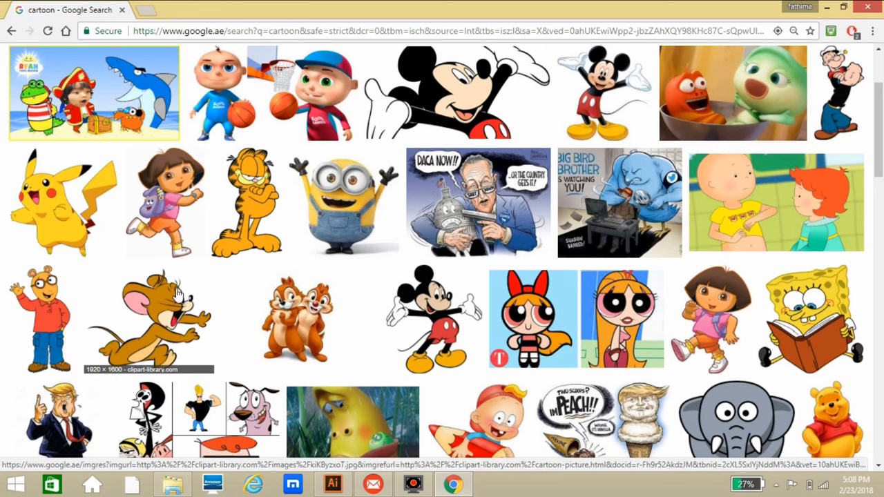
{"action": "mouse_move", "coordinate": [160, 307]}
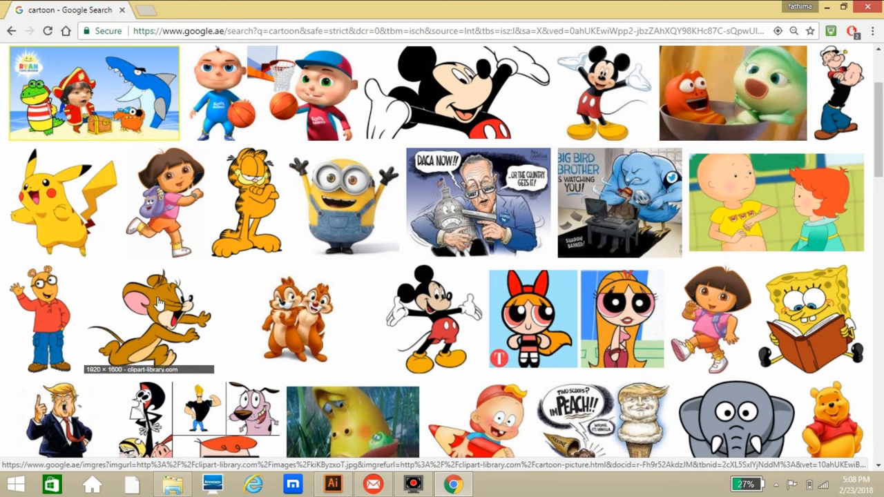
{"action": "left_click", "coordinate": [150, 318]}
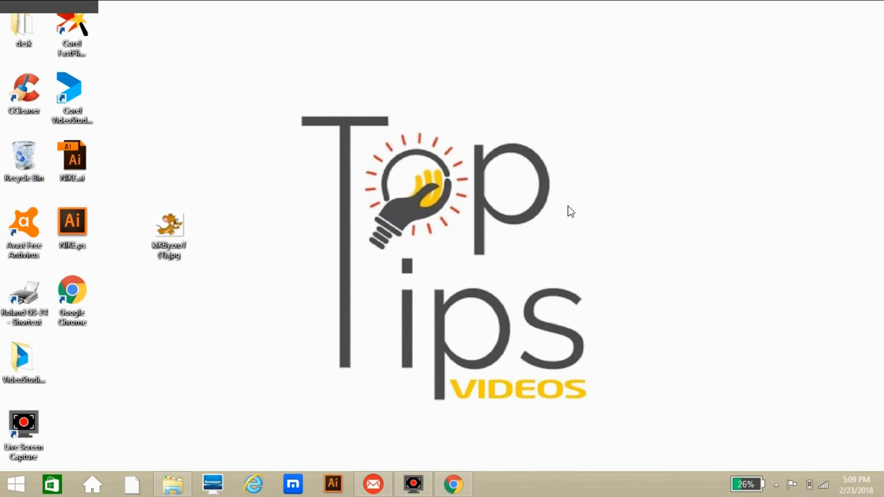
Drag the downloaded Jerry JPG icon into the left column of desktop icons
{"action": "left_click", "coordinate": [333, 483]}
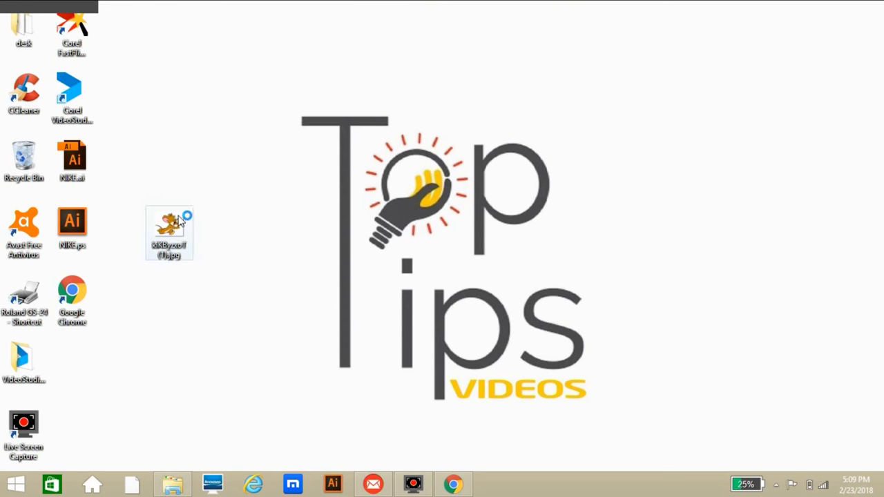
{"action": "left_click_drag", "start_coordinate": [169, 233], "coordinate": [72, 367]}
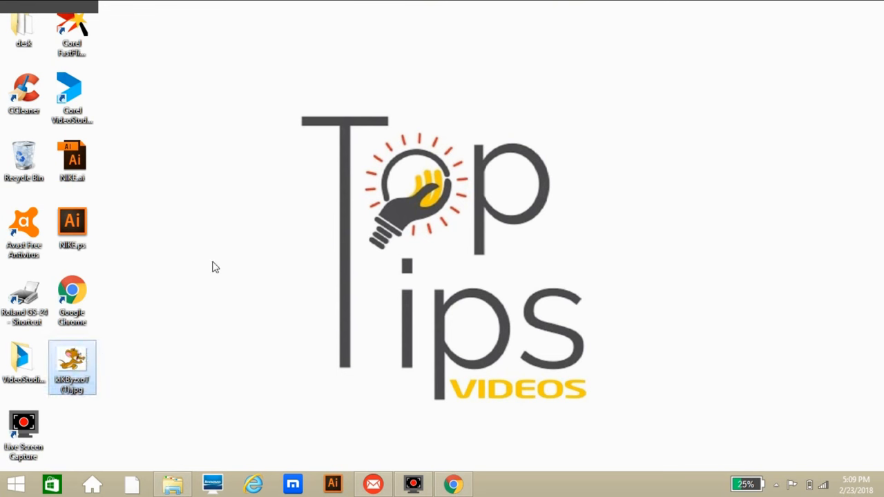
{"action": "mouse_move", "coordinate": [301, 316]}
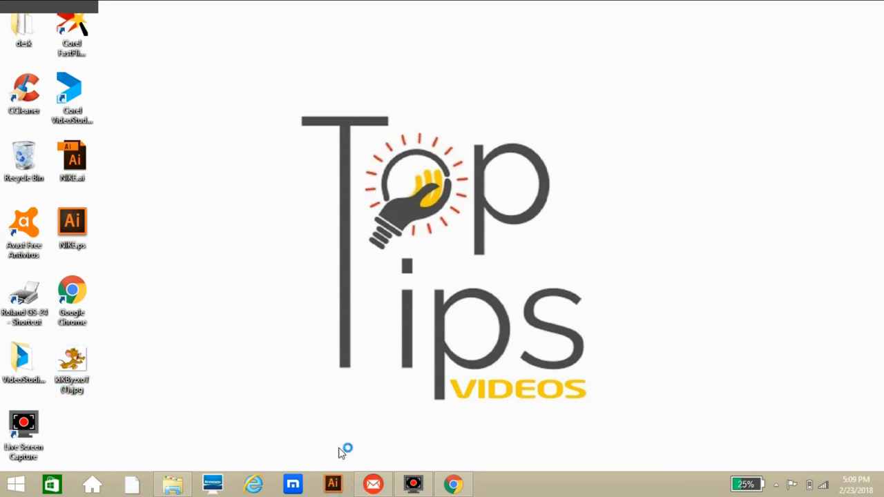
{"action": "mouse_move", "coordinate": [340, 453]}
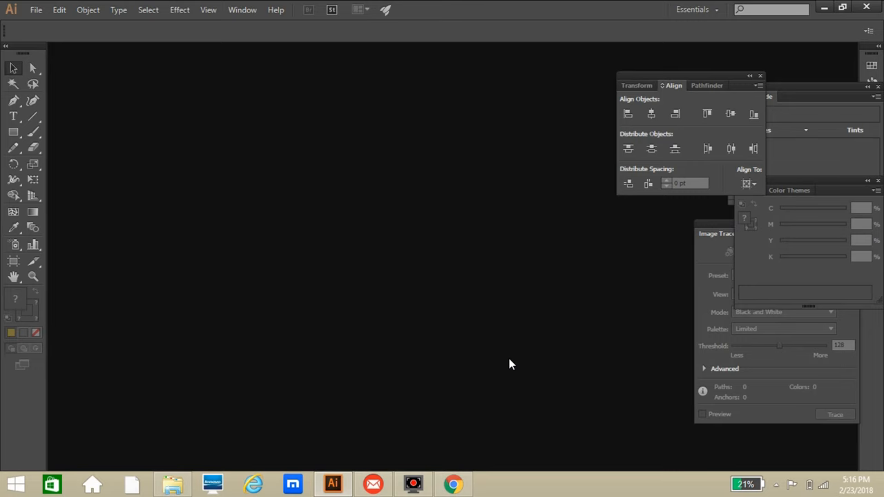
Create a new blank A4 document, Untitled-4, in landscape orientation
{"action": "left_click", "coordinate": [36, 10]}
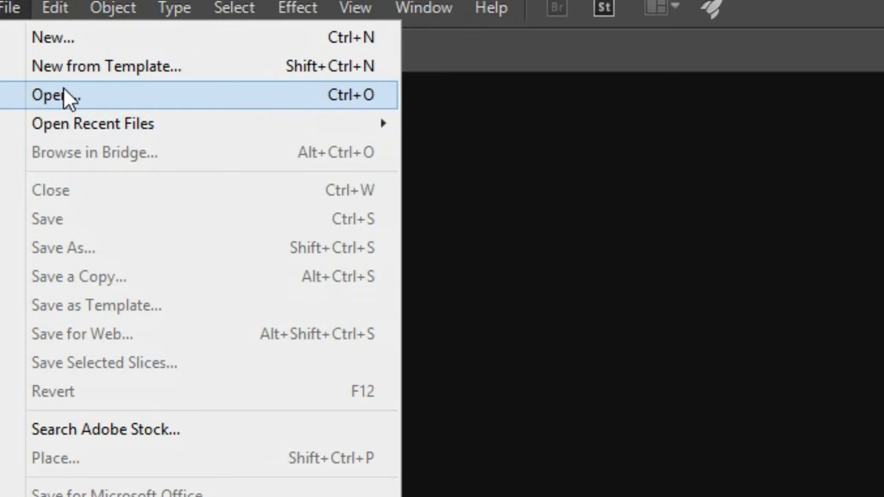
{"action": "left_click", "coordinate": [53, 37]}
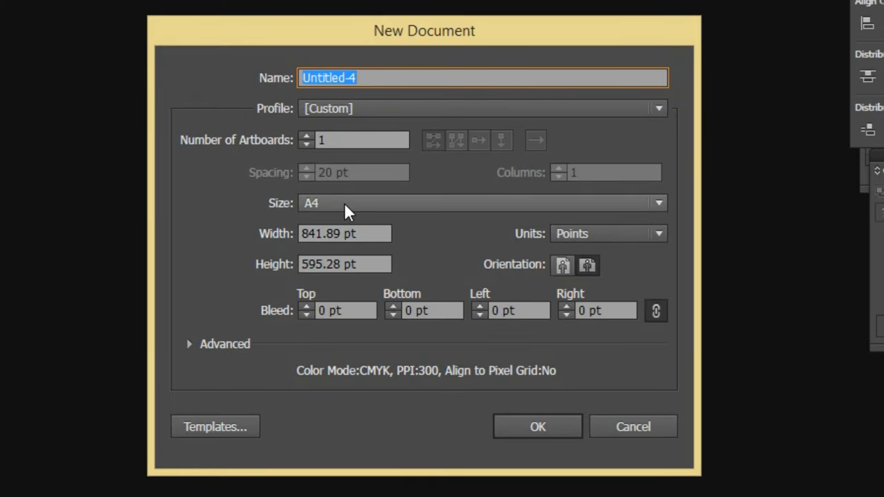
{"action": "left_click", "coordinate": [476, 202]}
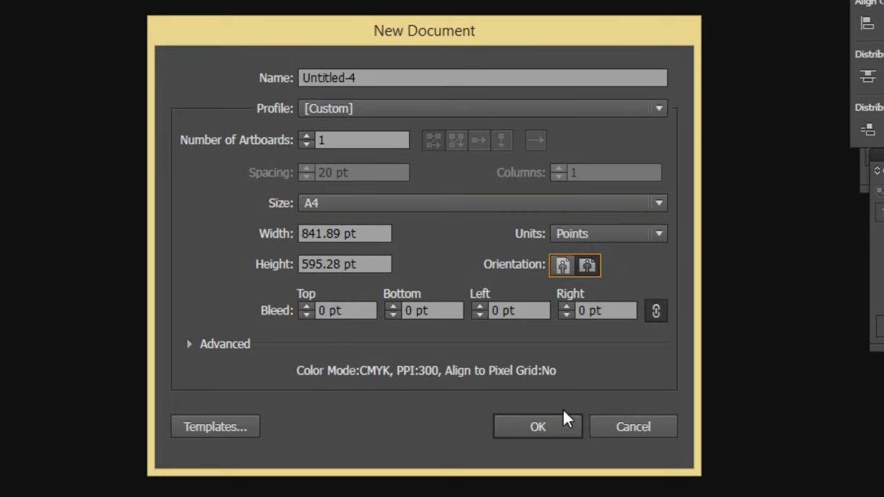
{"action": "left_click", "coordinate": [538, 425]}
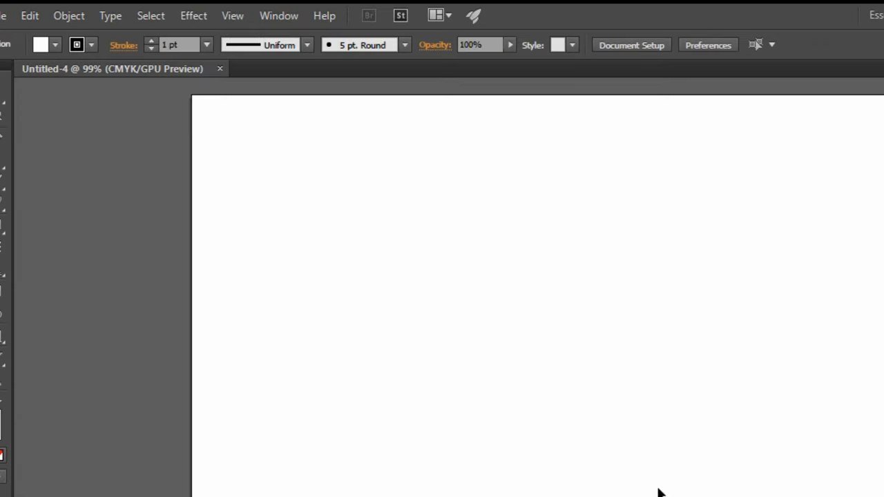
Place kiKByzxoT (1).jpg from the Desktop onto the artboard via File > Place
{"action": "left_click", "coordinate": [5, 15]}
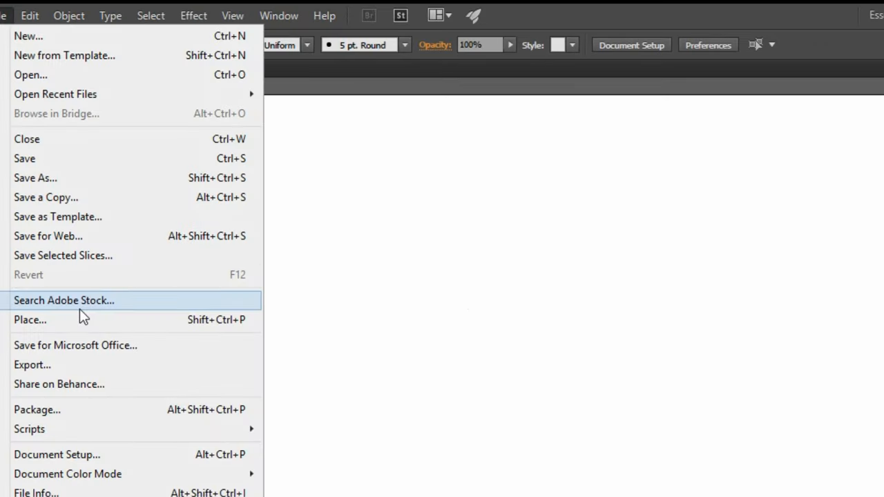
{"action": "left_click", "coordinate": [31, 321]}
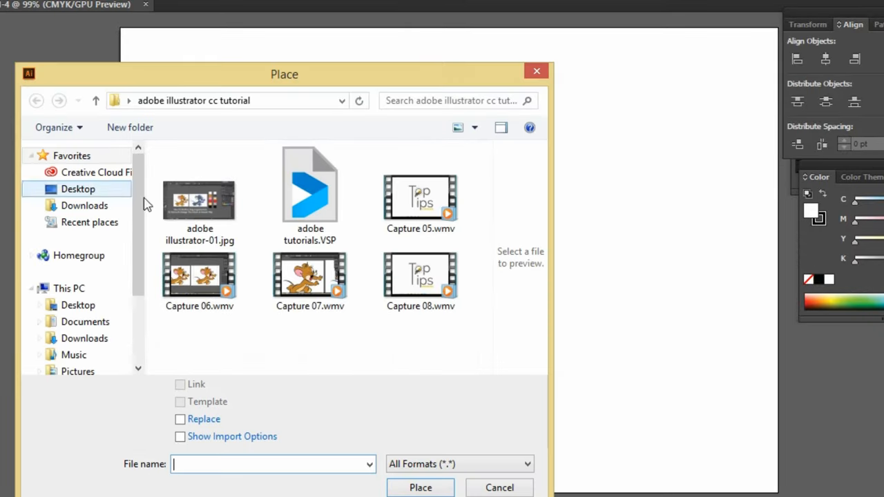
{"action": "left_click", "coordinate": [78, 187]}
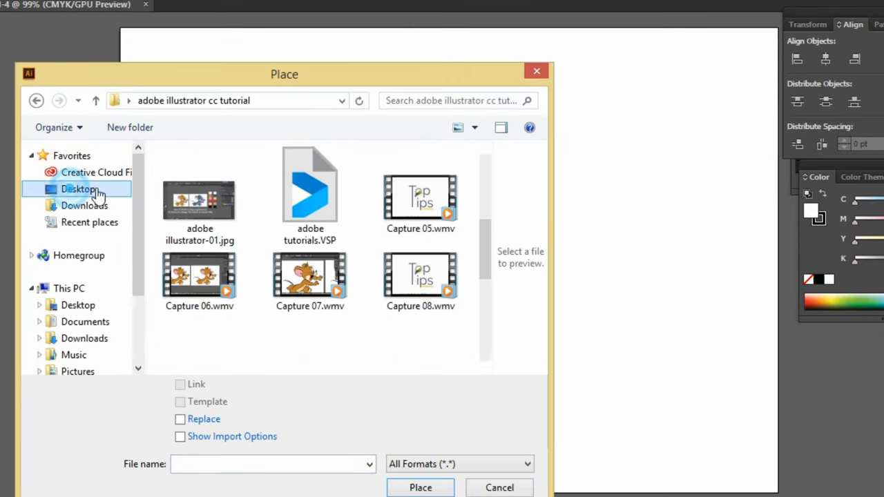
{"action": "left_click", "coordinate": [77, 187]}
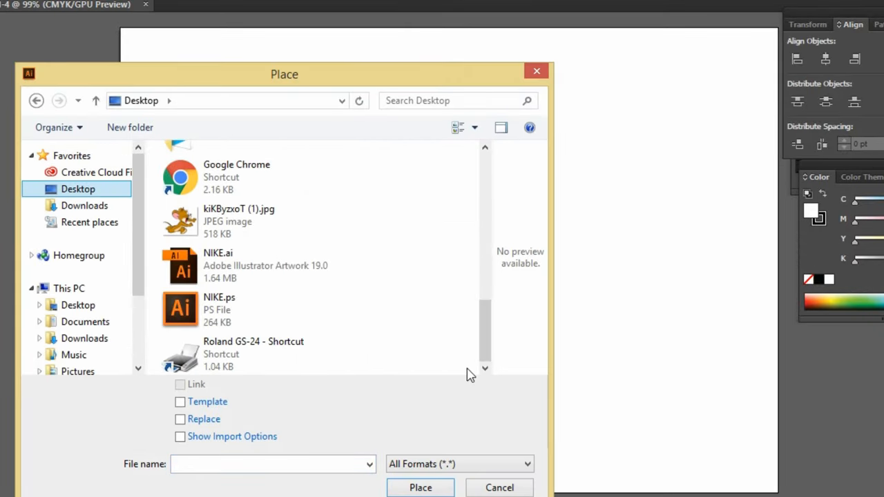
{"action": "left_click", "coordinate": [238, 221]}
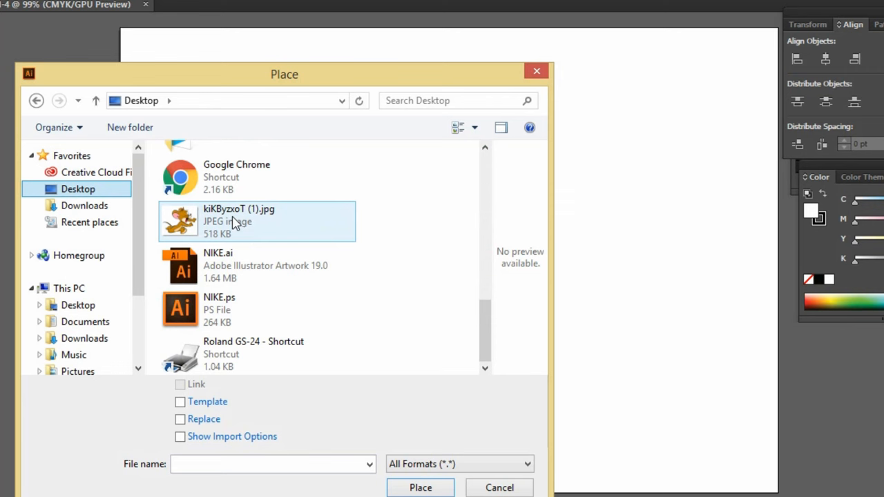
{"action": "left_click", "coordinate": [500, 486]}
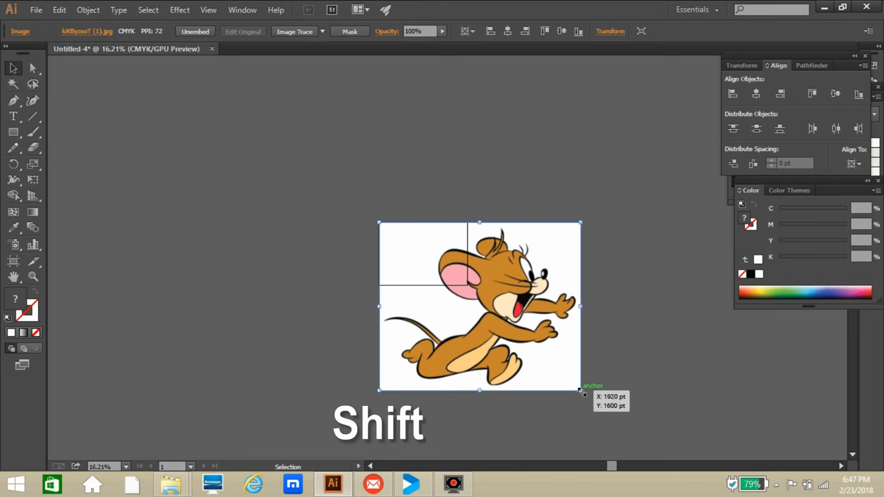
Shift-drag a corner handle to enlarge the Jerry image proportionally until it covers the artboard
{"action": "left_click_drag", "start_coordinate": [580, 389], "coordinate": [522, 348]}
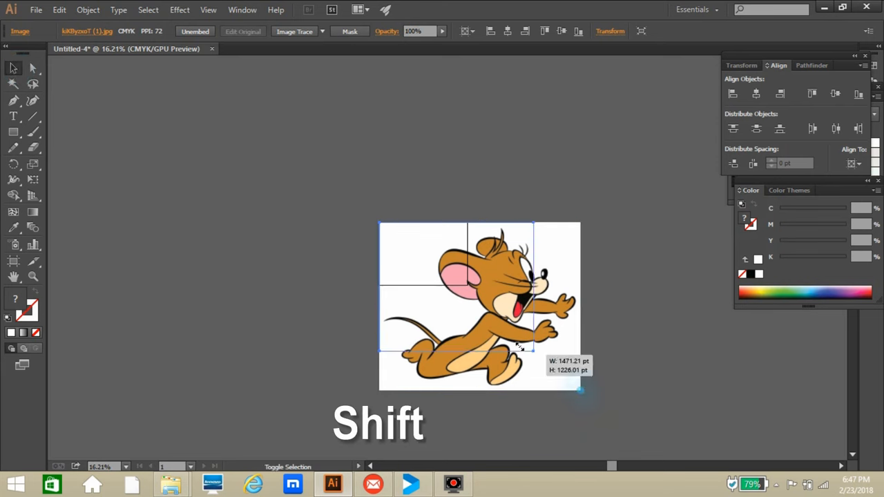
{"action": "left_click_drag", "start_coordinate": [580, 389], "coordinate": [463, 286]}
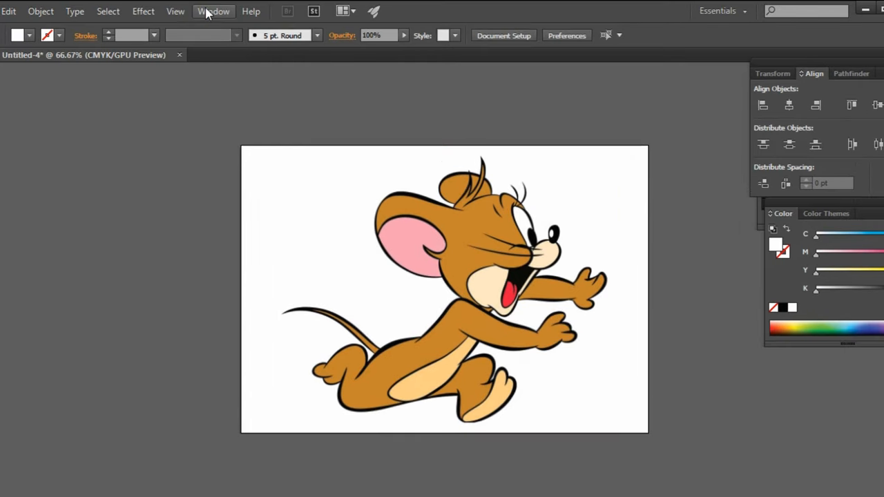
Show the Layers panel, duplicate Layer 1 with the Jerry image, and reselect the original layer
{"action": "left_click", "coordinate": [212, 11]}
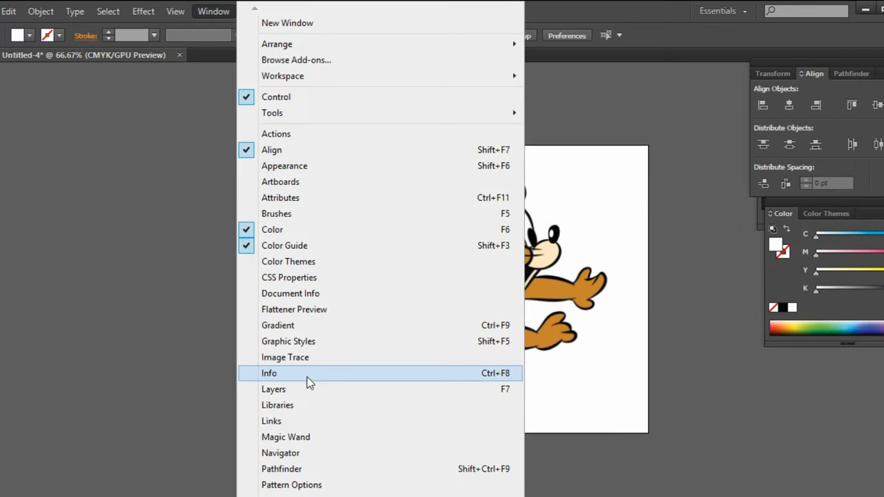
{"action": "left_click", "coordinate": [274, 390]}
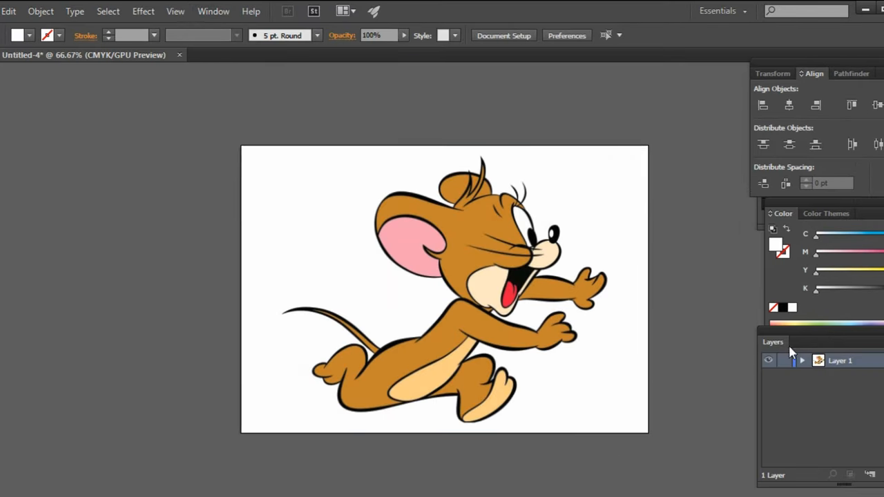
{"action": "left_click", "coordinate": [839, 361]}
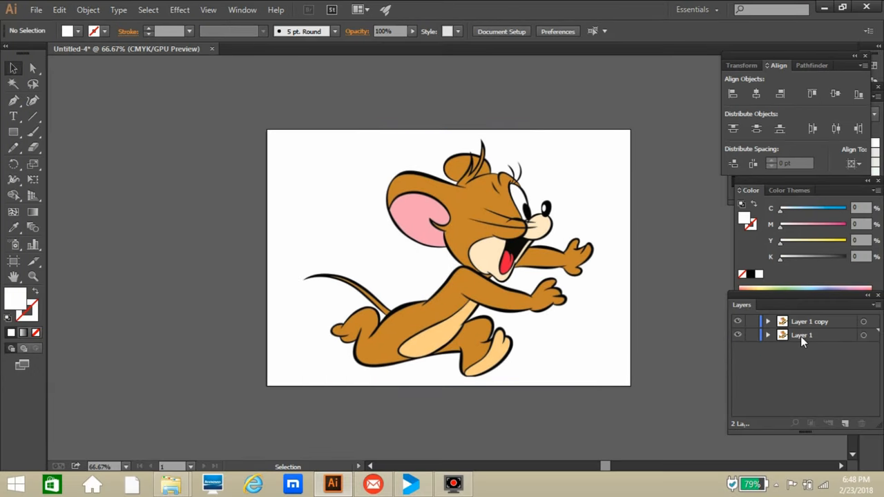
{"action": "left_click", "coordinate": [810, 320]}
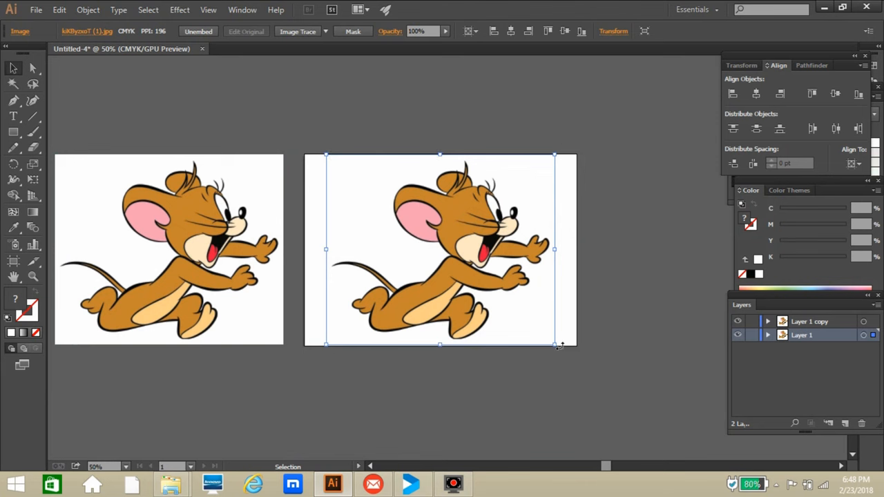
{"action": "mouse_move", "coordinate": [370, 178]}
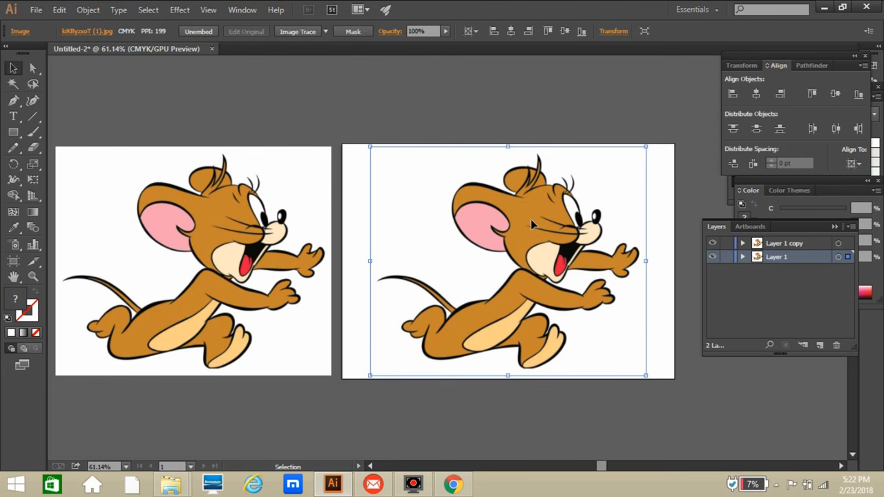
{"action": "mouse_move", "coordinate": [514, 310]}
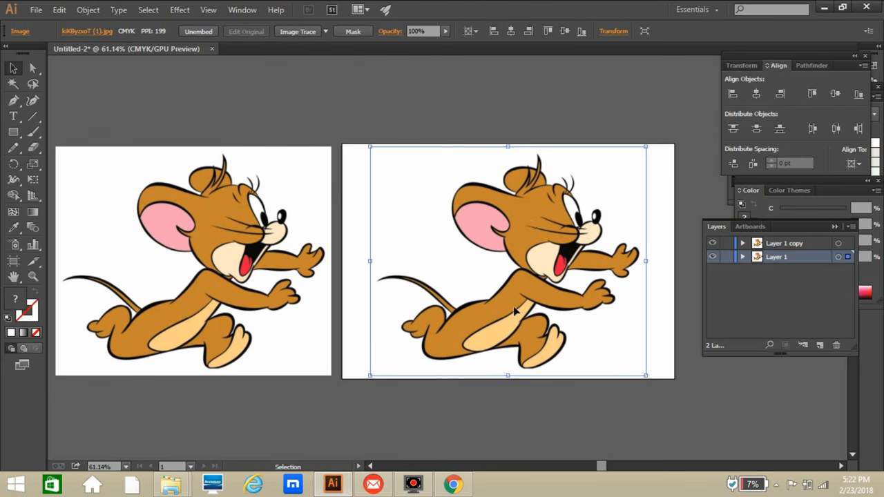
{"action": "mouse_move", "coordinate": [536, 262]}
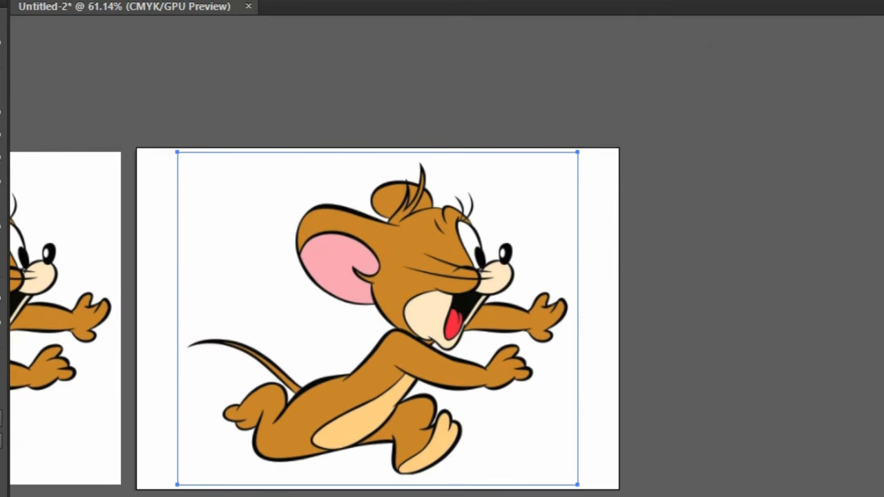
Draw a small white square beside the artboard and duplicate it downward into a column with Ctrl+D
{"action": "left_click_drag", "start_coordinate": [660, 96], "coordinate": [716, 145]}
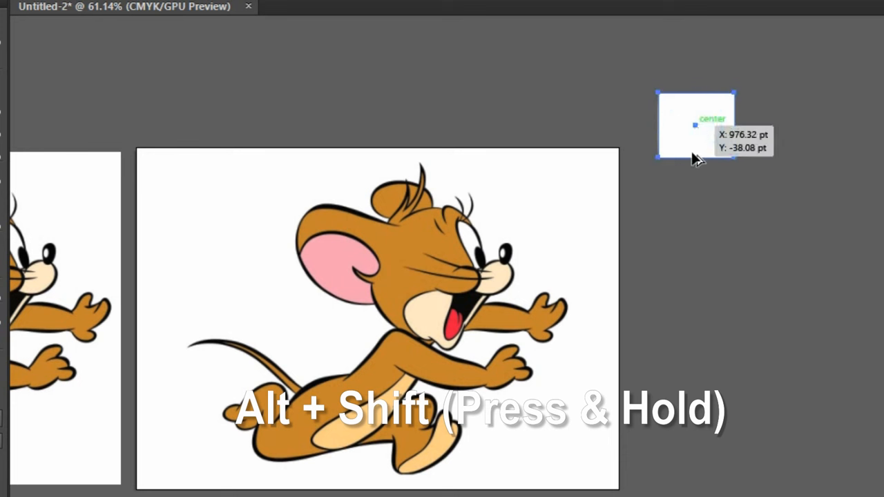
{"action": "left_click_drag", "start_coordinate": [694, 124], "coordinate": [698, 191]}
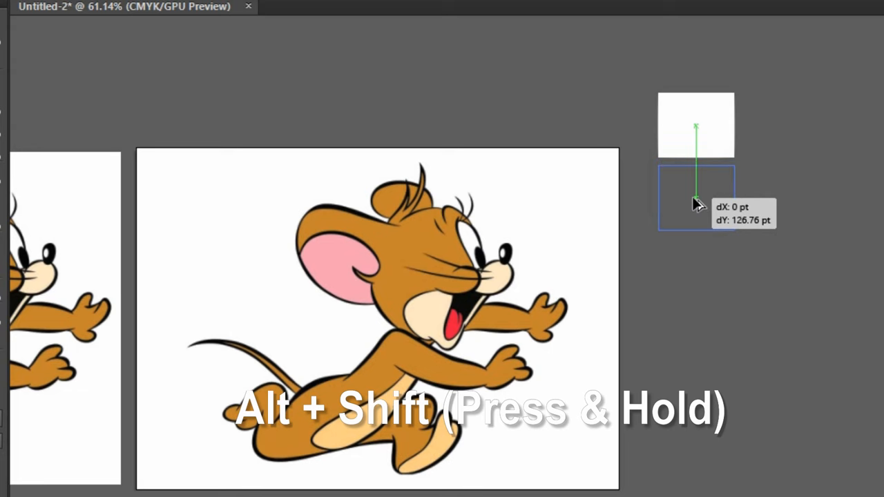
{"action": "key", "text": "ctrl+d"}
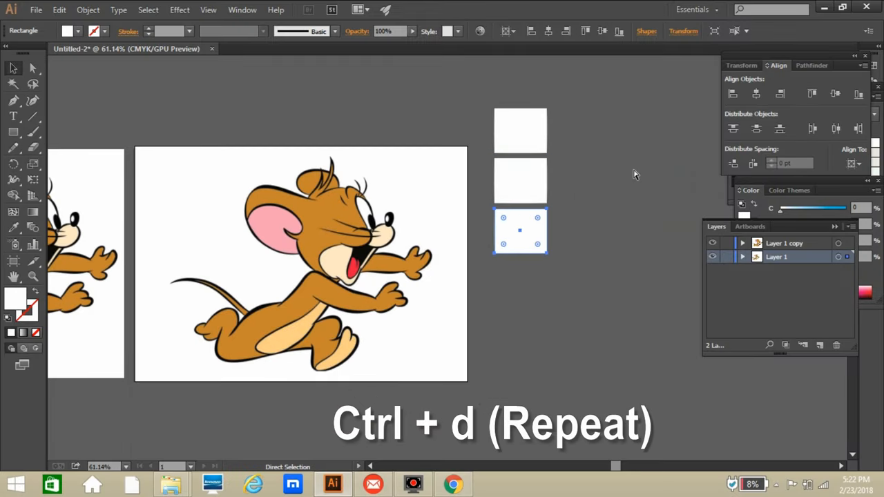
{"action": "key", "text": "ctrl+d"}
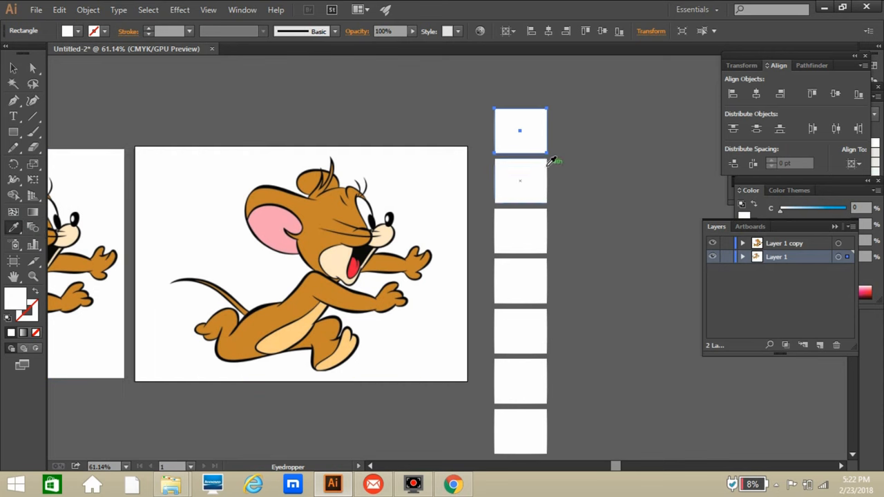
Fill the squares with Eyedropper samples from Jerry: brown fur, pale tan belly and the remaining colours
{"action": "left_click", "coordinate": [519, 131]}
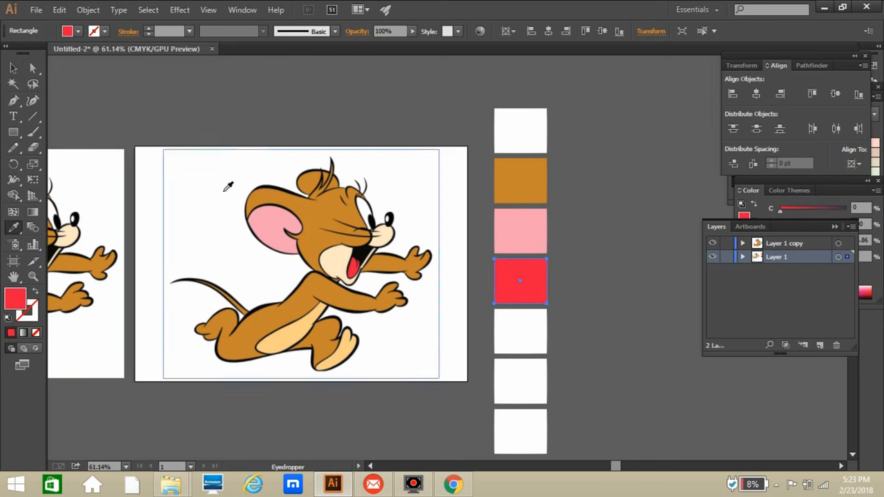
{"action": "left_click", "coordinate": [519, 282]}
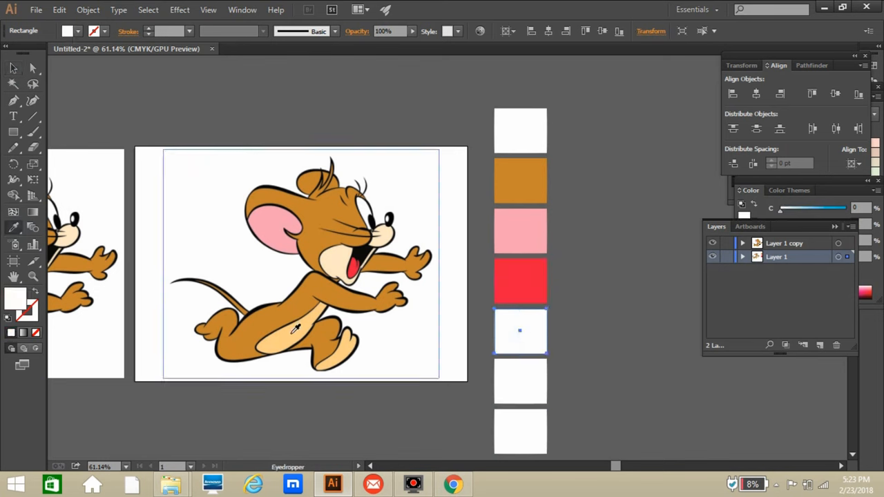
{"action": "left_click", "coordinate": [297, 331]}
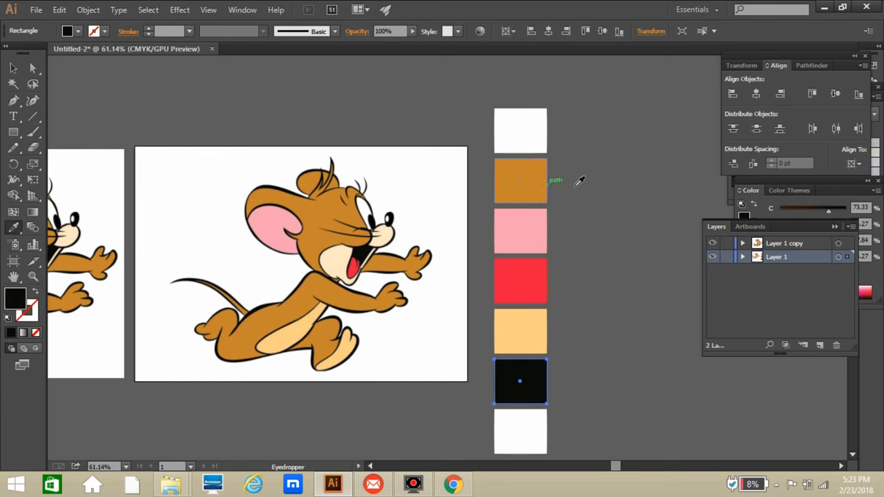
{"action": "mouse_move", "coordinate": [566, 366]}
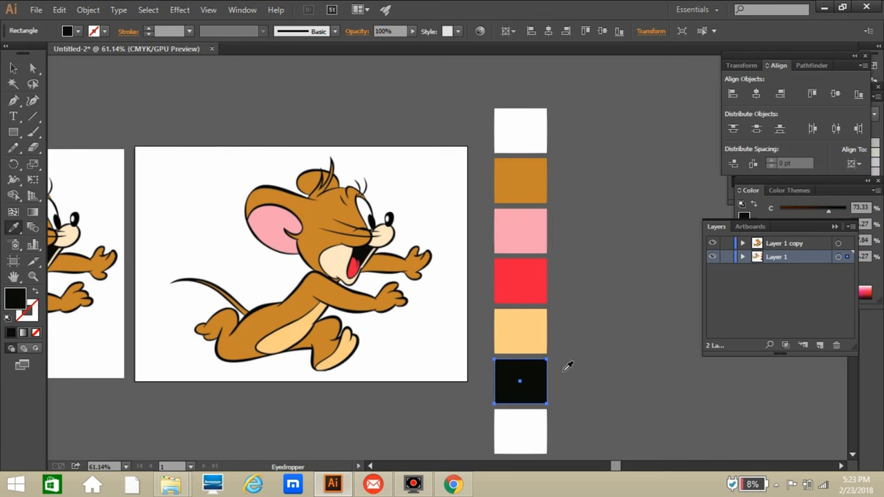
{"action": "left_click", "coordinate": [519, 431]}
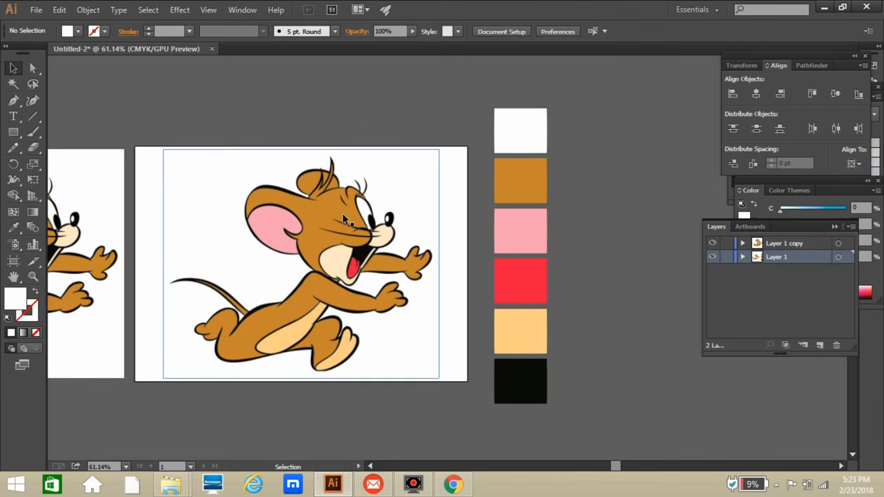
Select the Jerry image and show the Image Trace panel from the Window menu
{"action": "left_click", "coordinate": [345, 221]}
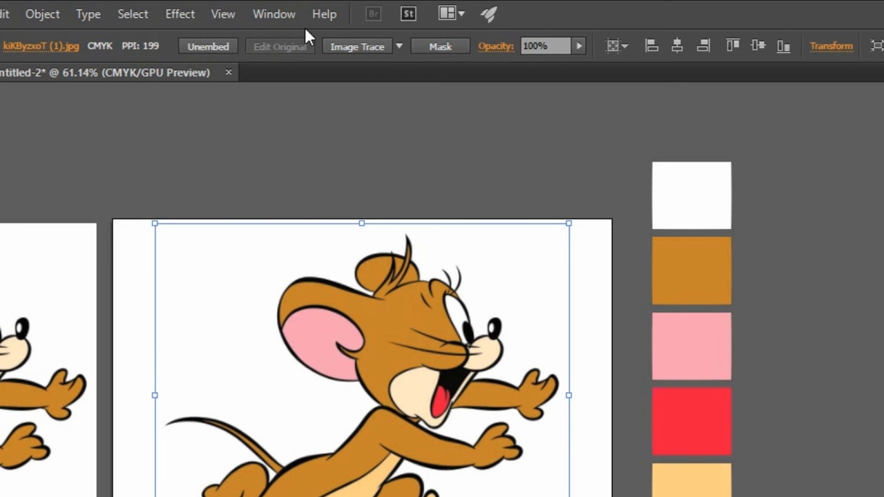
{"action": "left_click", "coordinate": [273, 13]}
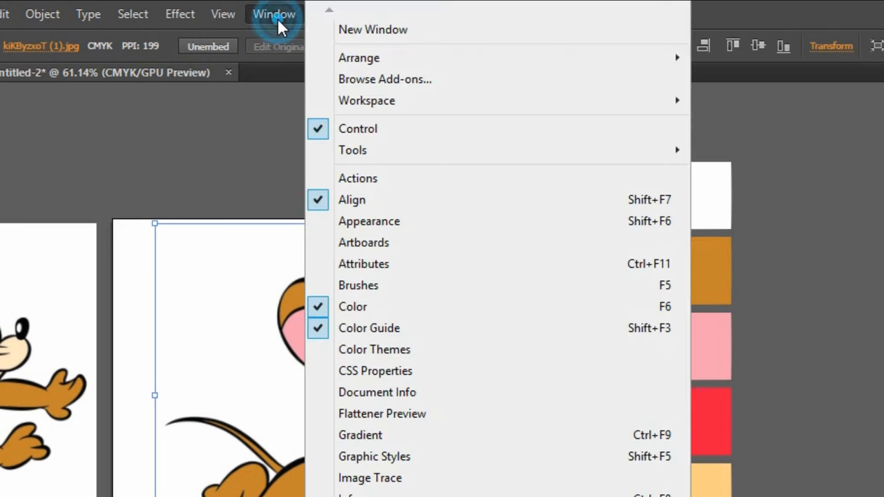
{"action": "mouse_move", "coordinate": [370, 478]}
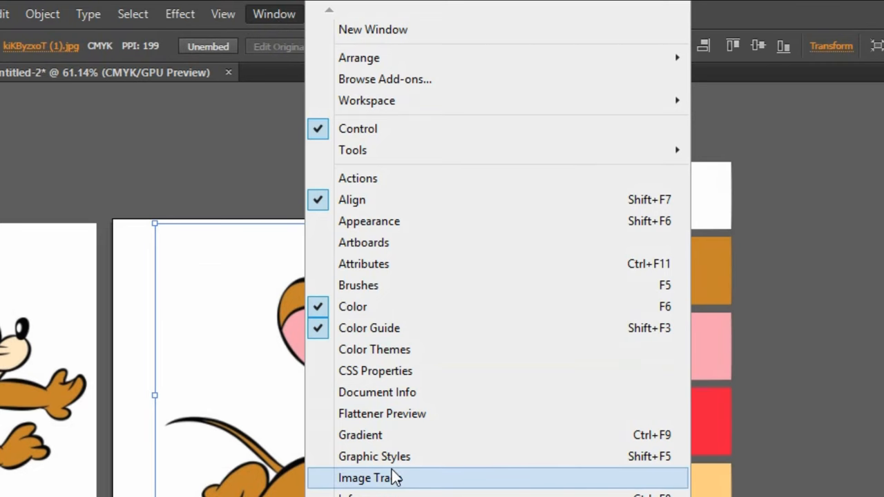
{"action": "left_click", "coordinate": [366, 478]}
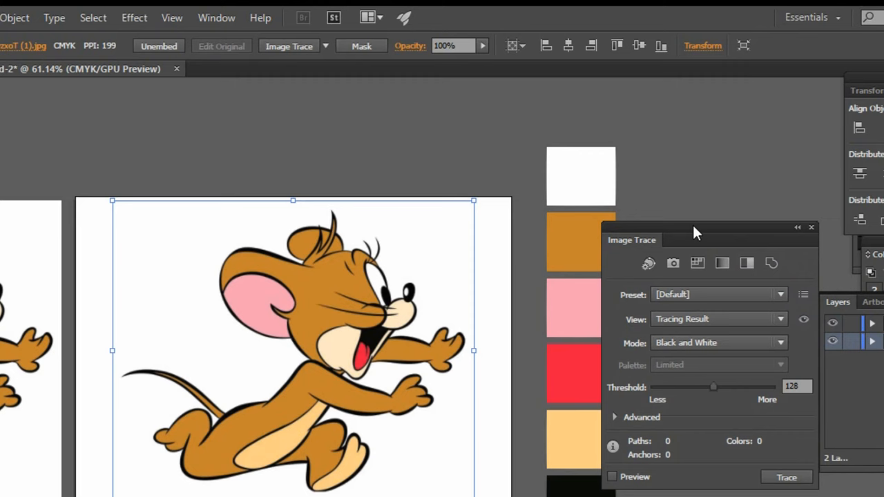
Set the trace Mode to Color with 6 colours and run the trace on the Jerry image
{"action": "left_click_drag", "start_coordinate": [693, 240], "coordinate": [732, 304]}
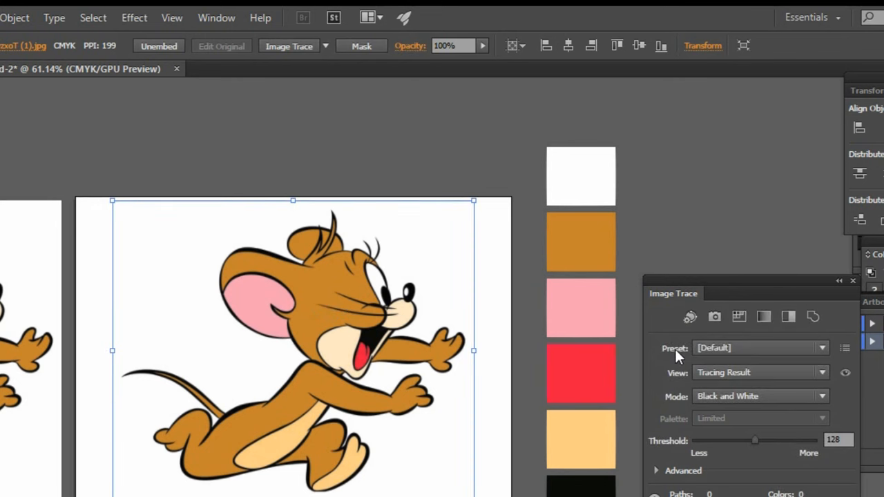
{"action": "mouse_move", "coordinate": [657, 405]}
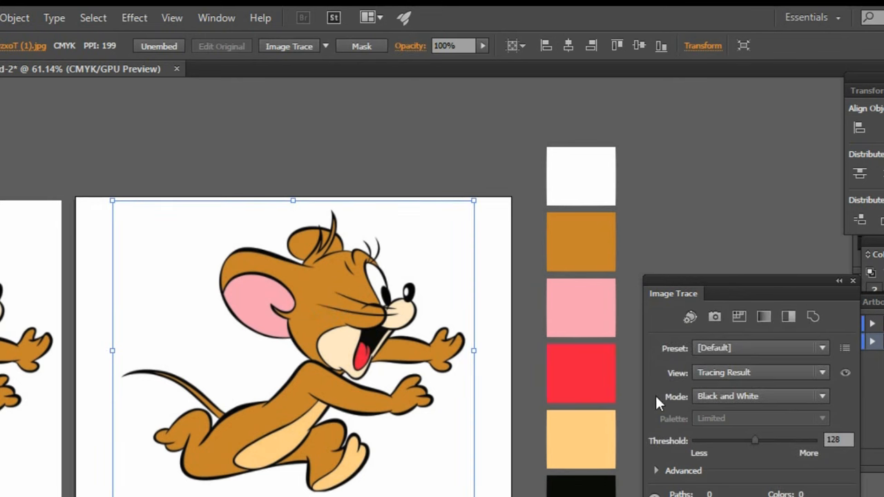
{"action": "mouse_move", "coordinate": [735, 401]}
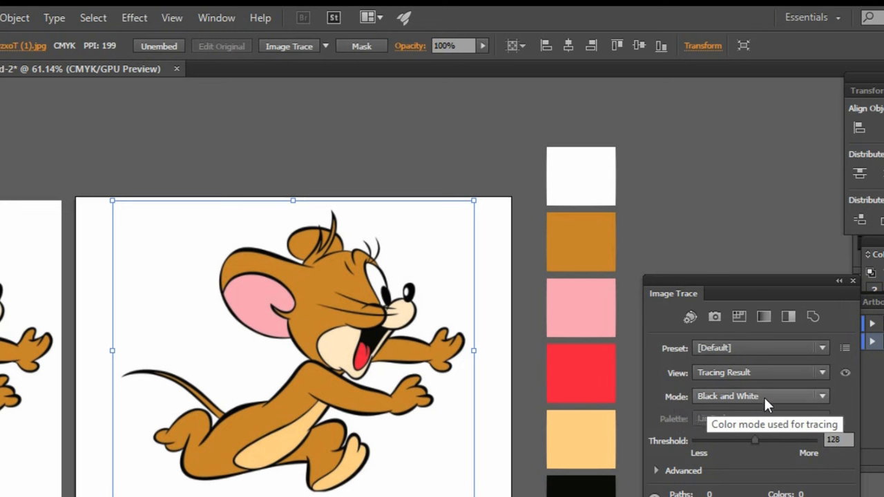
{"action": "left_click", "coordinate": [822, 396]}
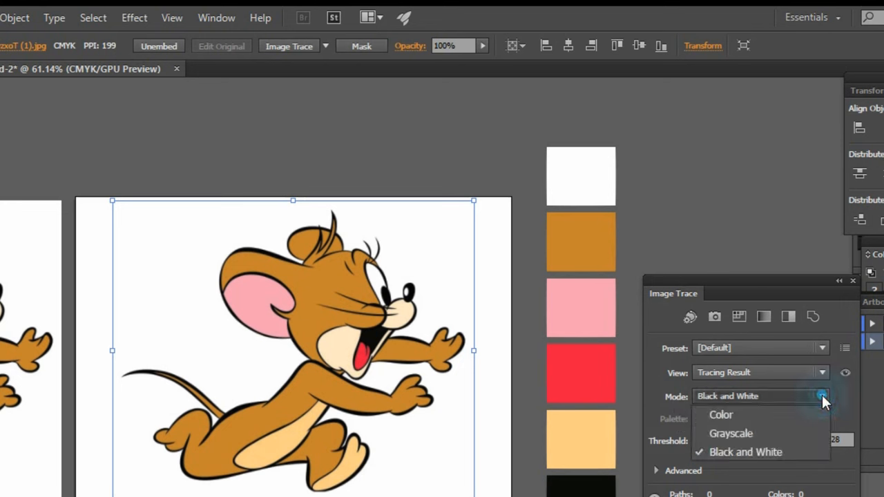
{"action": "mouse_move", "coordinate": [740, 414]}
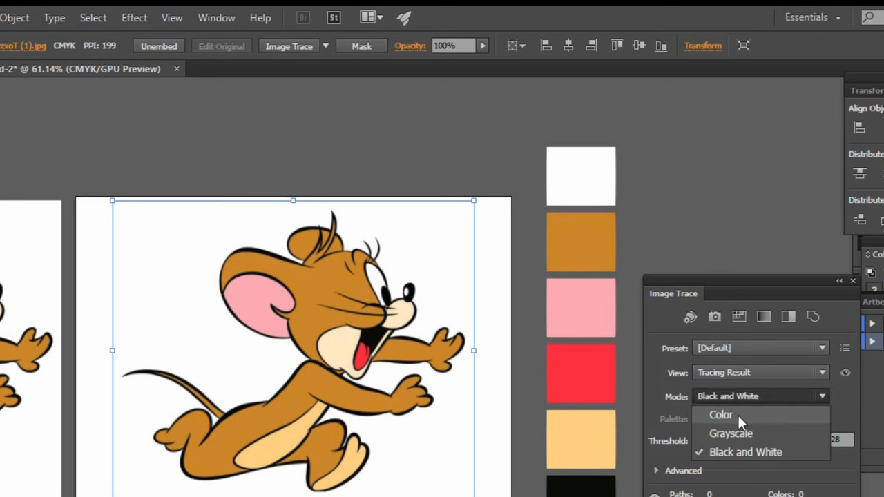
{"action": "left_click", "coordinate": [721, 414]}
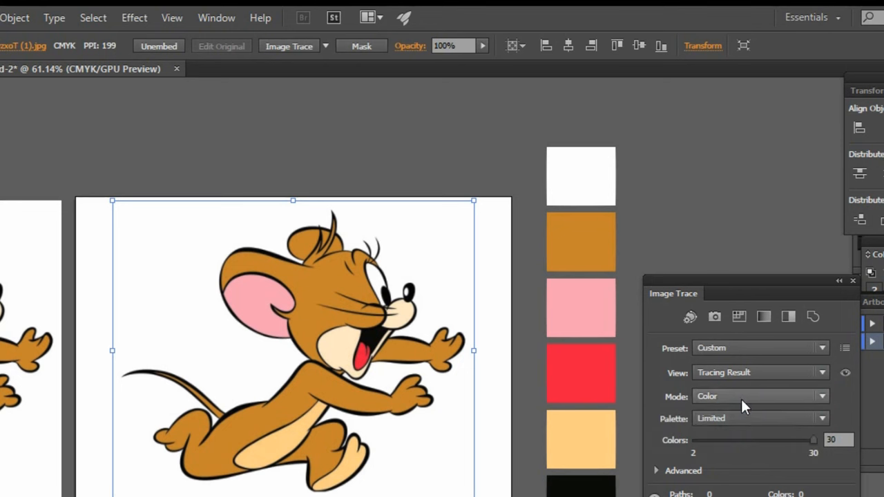
{"action": "mouse_move", "coordinate": [334, 257]}
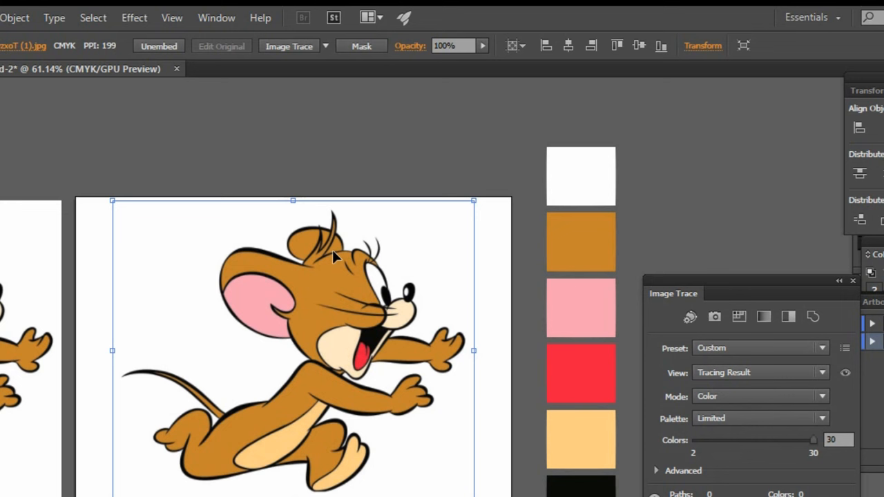
{"action": "mouse_move", "coordinate": [670, 464]}
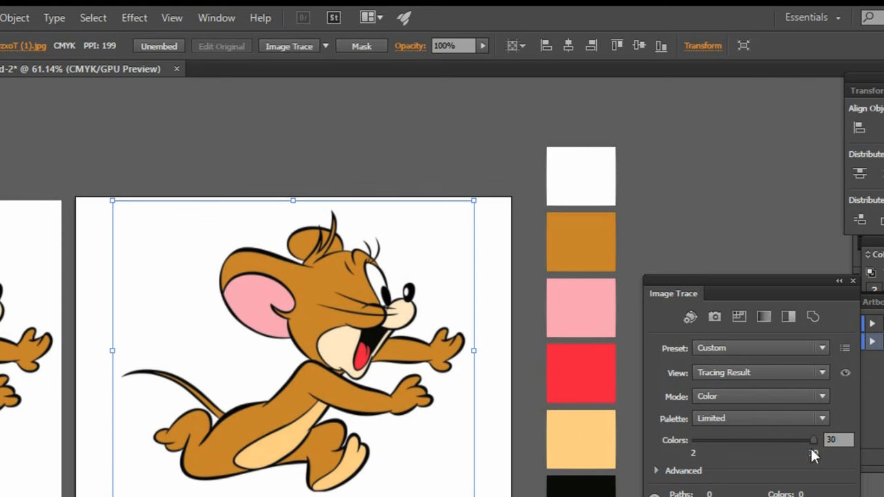
{"action": "mouse_move", "coordinate": [531, 120]}
{"action": "type", "text": "6"}
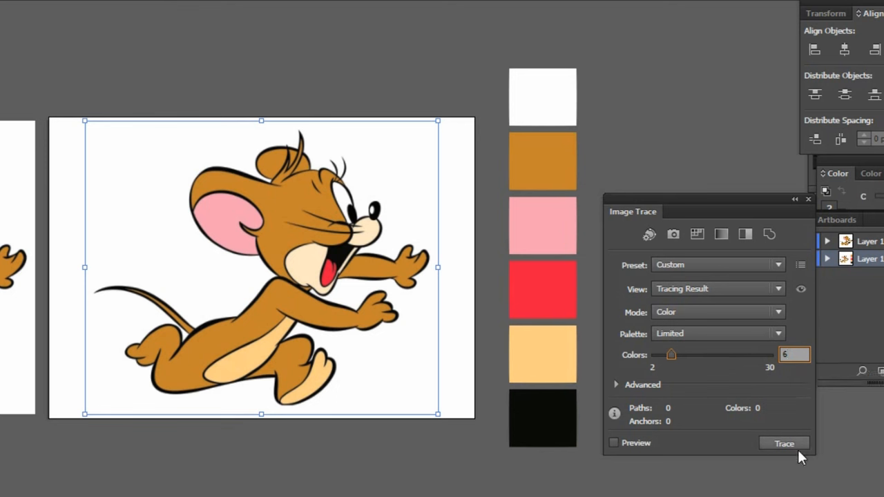
{"action": "mouse_move", "coordinate": [785, 449]}
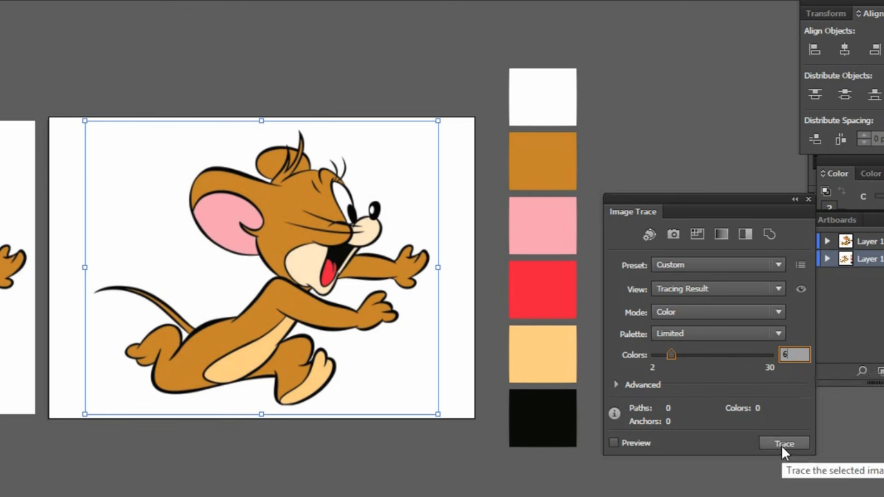
{"action": "left_click", "coordinate": [785, 444]}
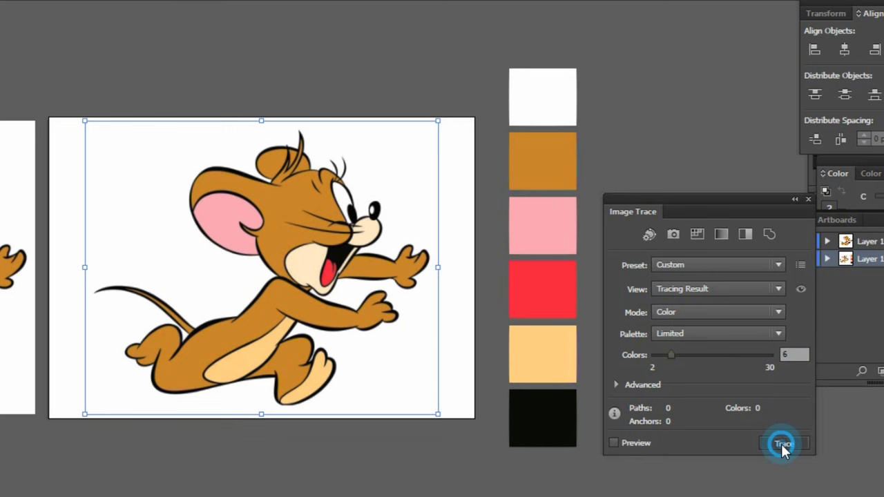
{"action": "left_click", "coordinate": [784, 443]}
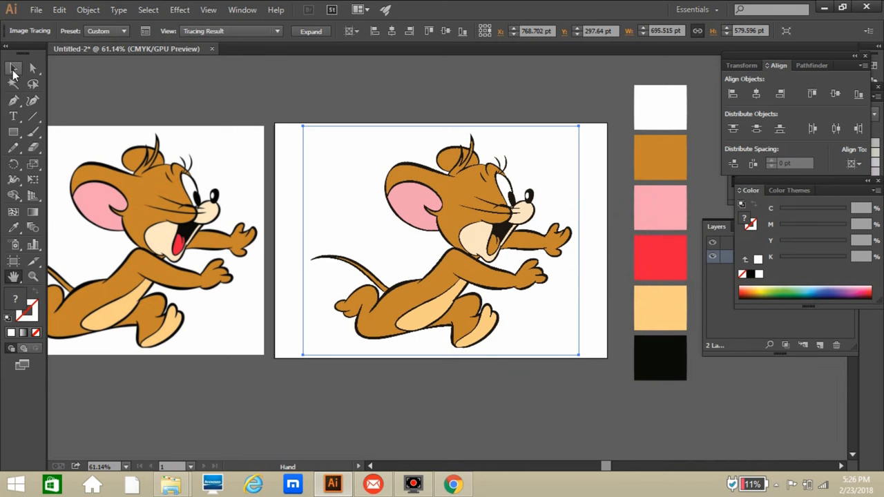
Expand the traced Jerry image into vector paths with Object and Fill kept checked
{"action": "left_click", "coordinate": [12, 67]}
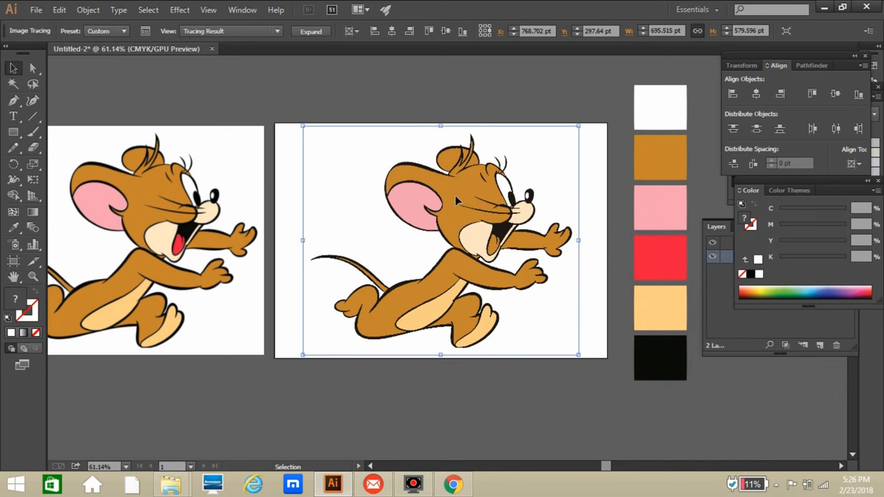
{"action": "mouse_move", "coordinate": [417, 262]}
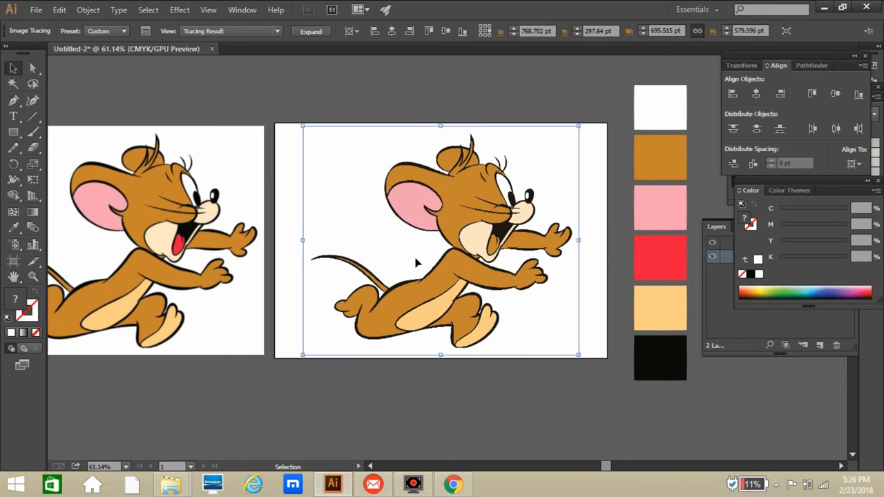
{"action": "mouse_move", "coordinate": [384, 214]}
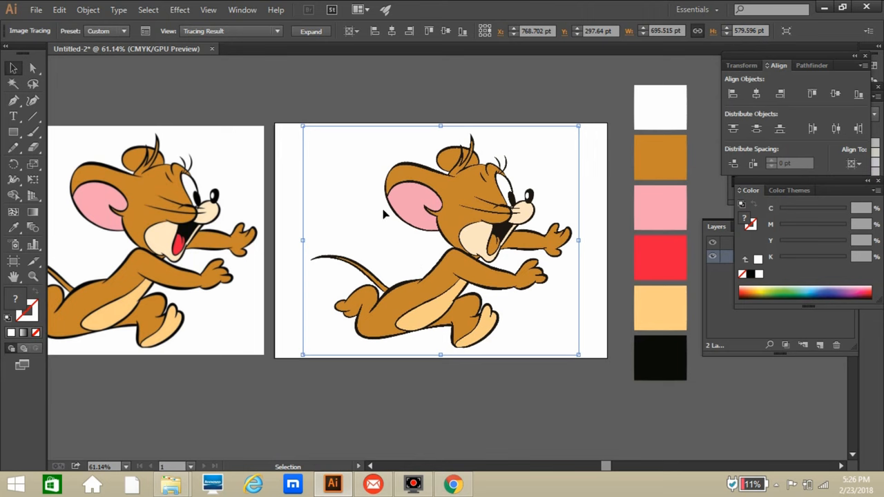
{"action": "mouse_move", "coordinate": [457, 275]}
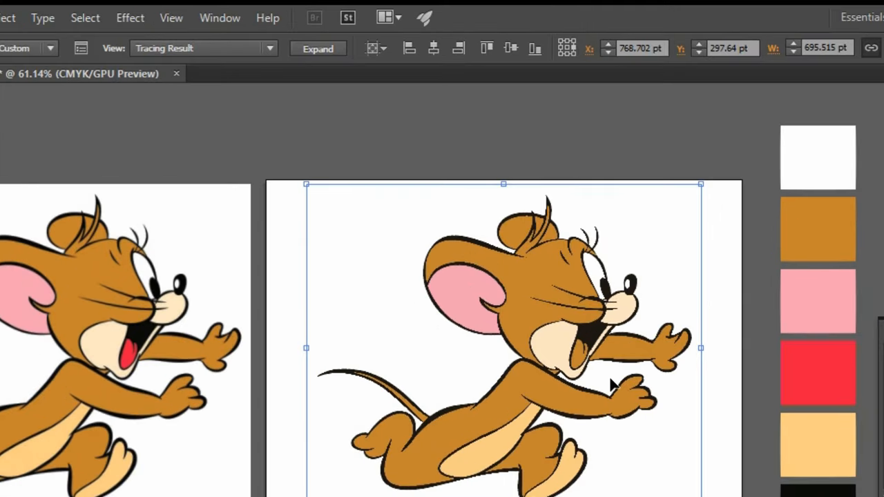
{"action": "mouse_move", "coordinate": [318, 48]}
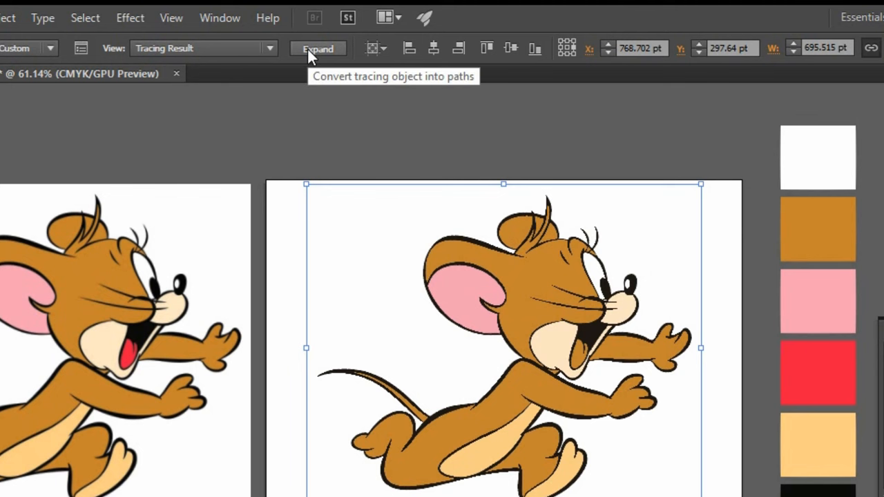
{"action": "mouse_move", "coordinate": [7, 17]}
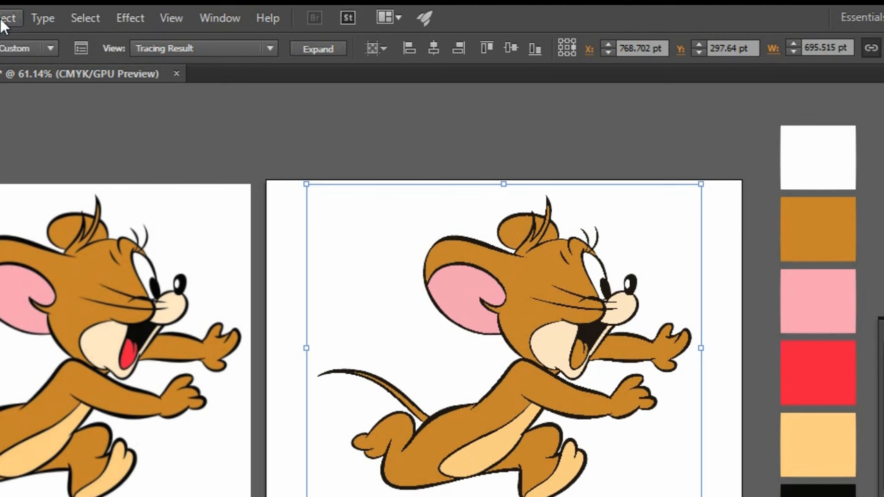
{"action": "left_click", "coordinate": [7, 16]}
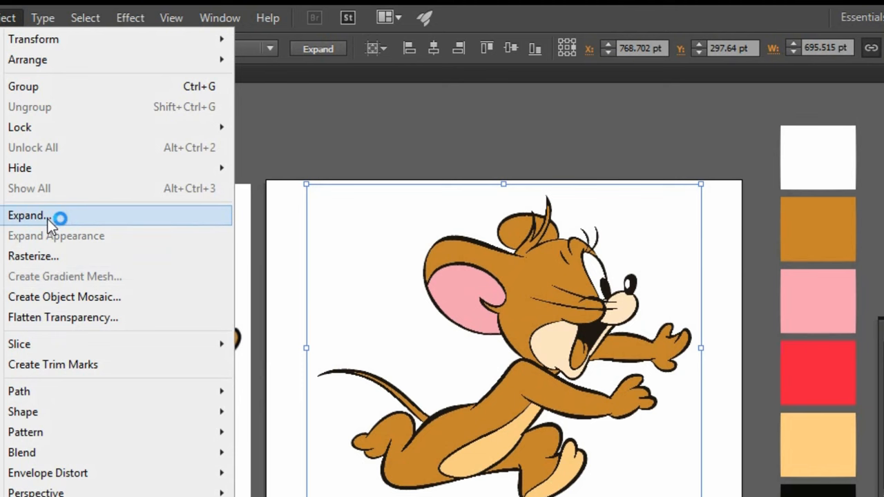
{"action": "left_click", "coordinate": [27, 215]}
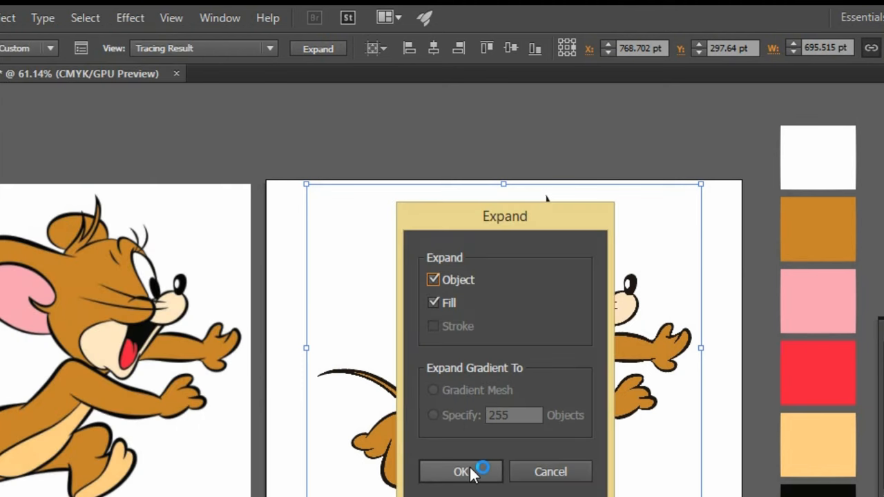
{"action": "left_click", "coordinate": [462, 473]}
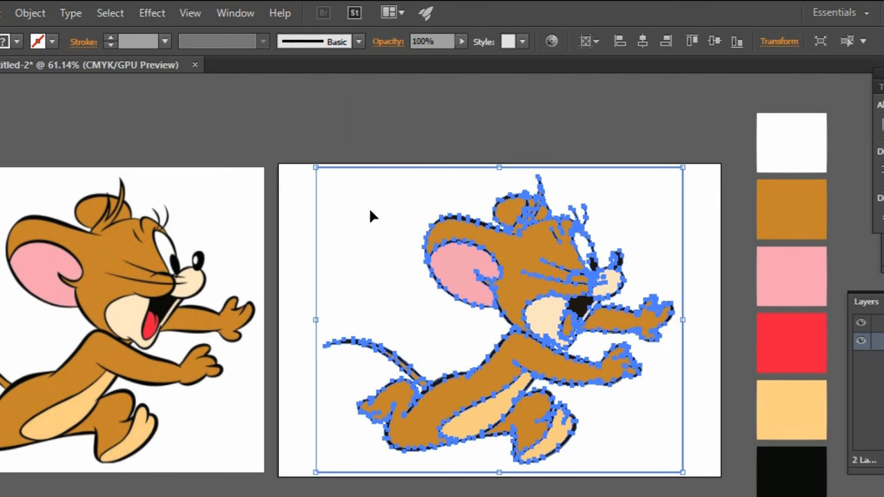
Ungroup the expanded Jerry trace and remove the white background shapes
{"action": "right_click", "coordinate": [372, 216]}
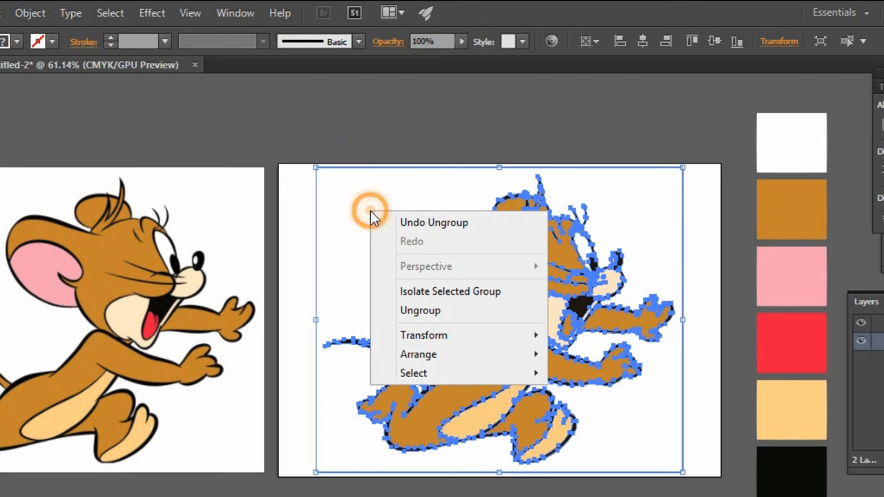
{"action": "mouse_move", "coordinate": [449, 310]}
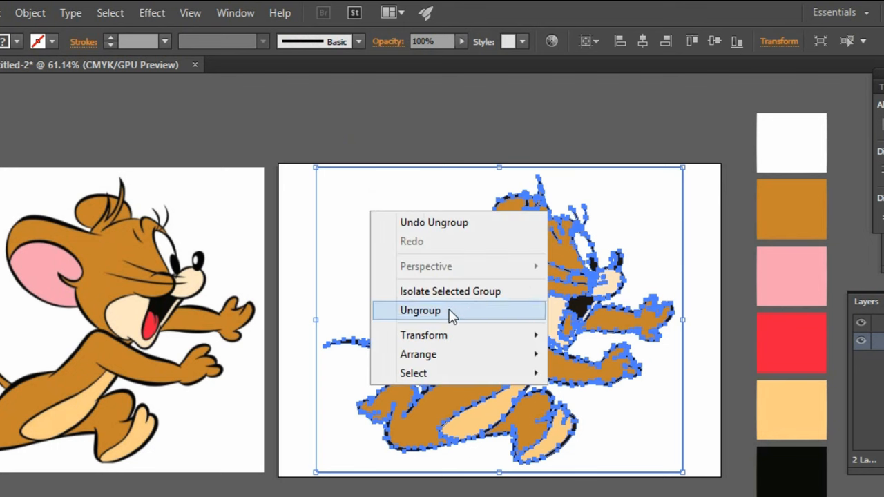
{"action": "left_click", "coordinate": [420, 309]}
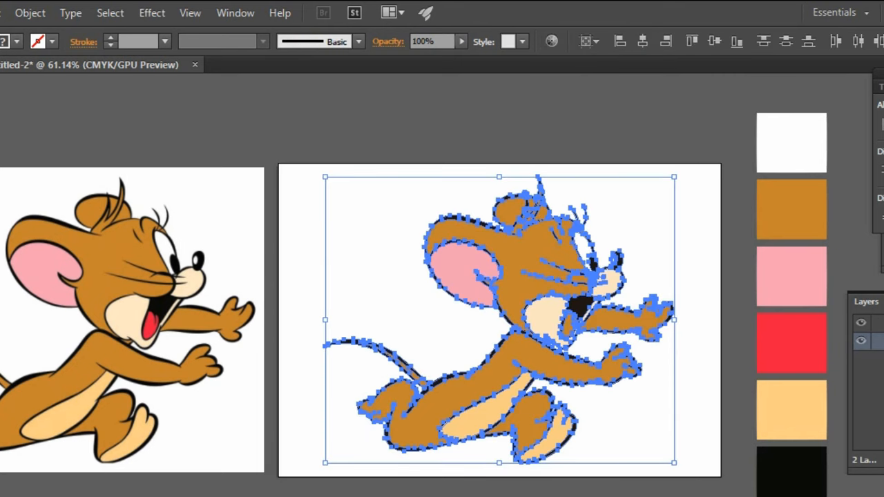
{"action": "right_click", "coordinate": [442, 242]}
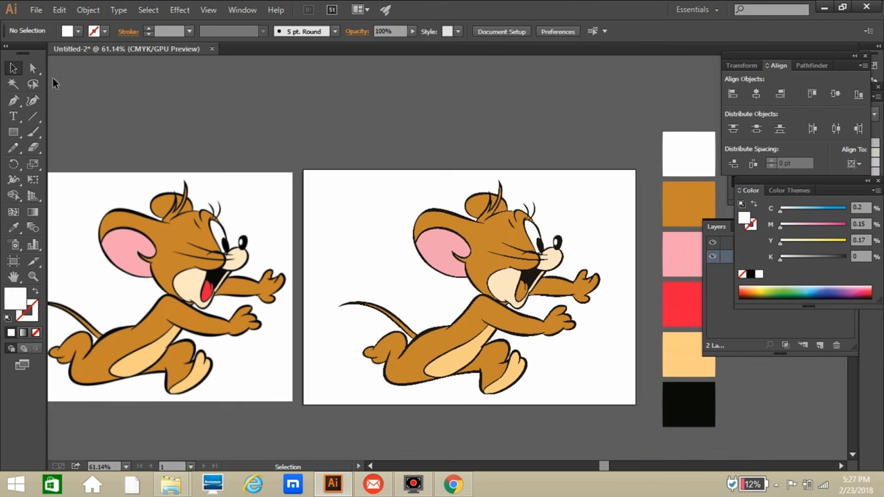
{"action": "mouse_move", "coordinate": [33, 67]}
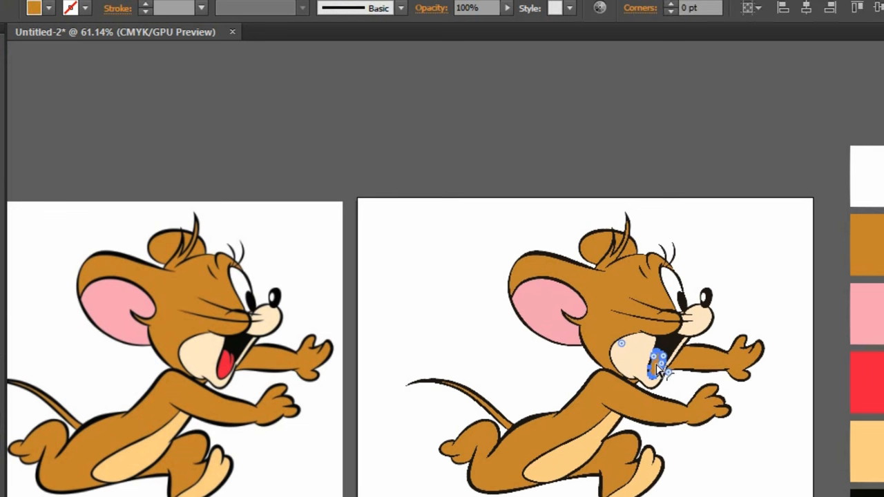
Fill the inside of Jerry's mouth with the red swatch colour
{"action": "left_click", "coordinate": [270, 373]}
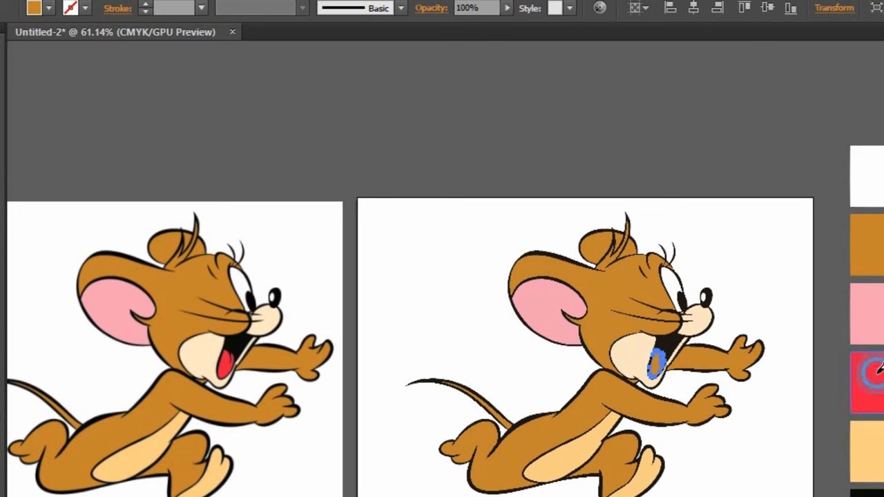
{"action": "left_click", "coordinate": [652, 365]}
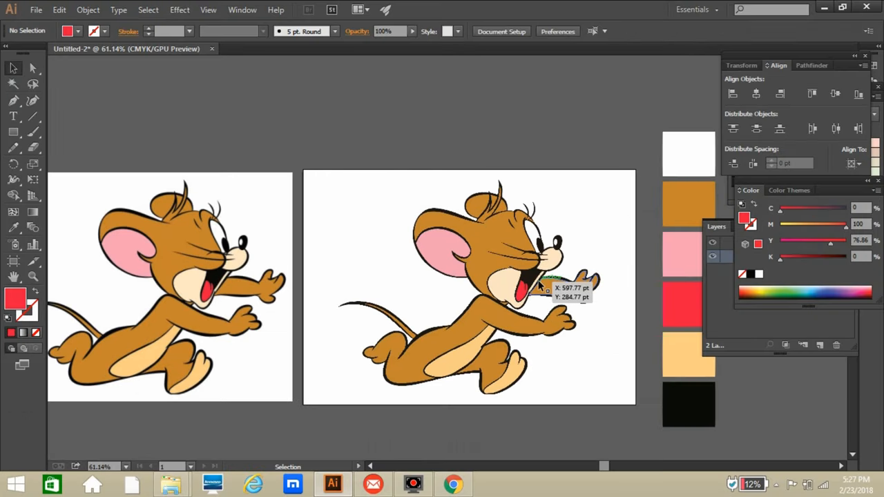
{"action": "mouse_move", "coordinate": [464, 290]}
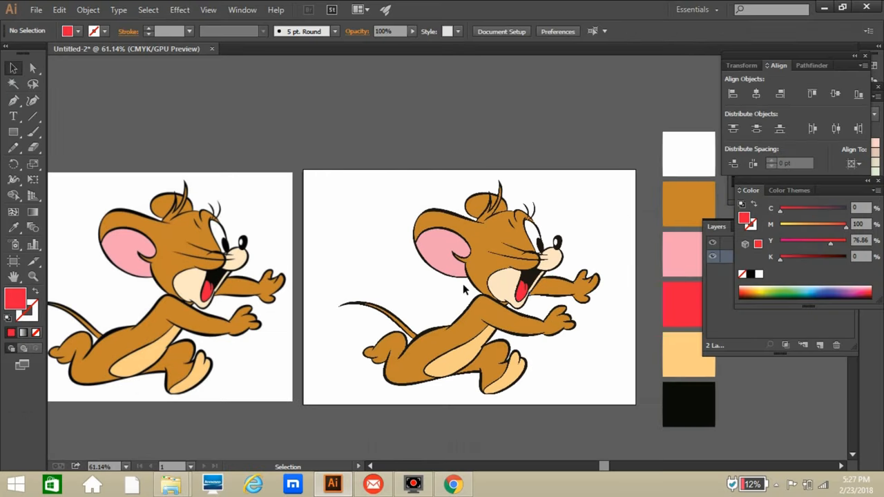